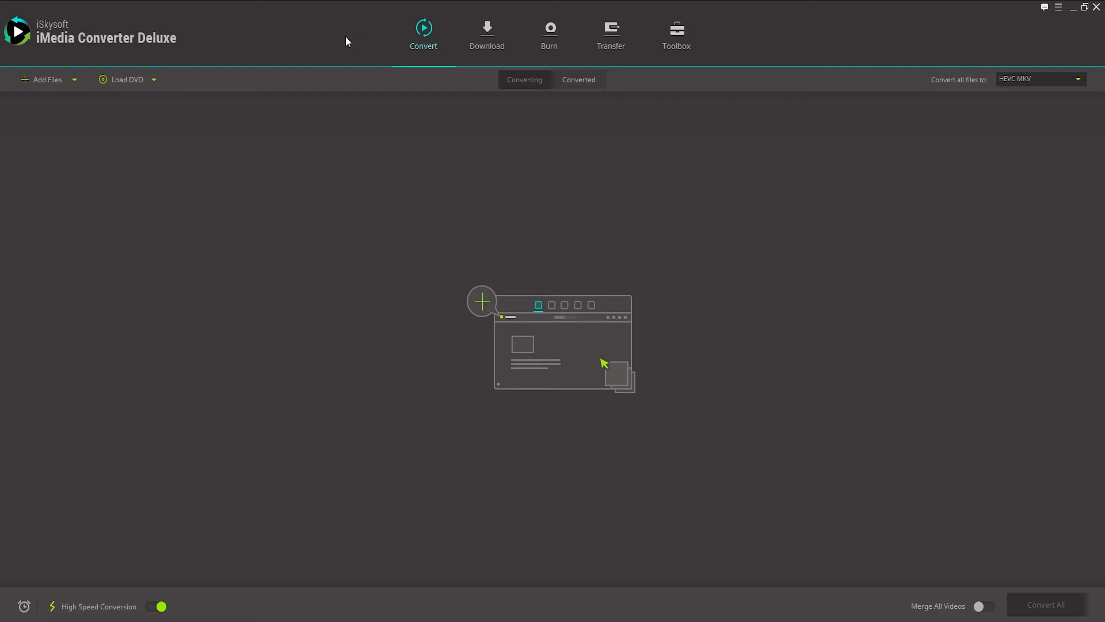
mouse_move(242, 209)
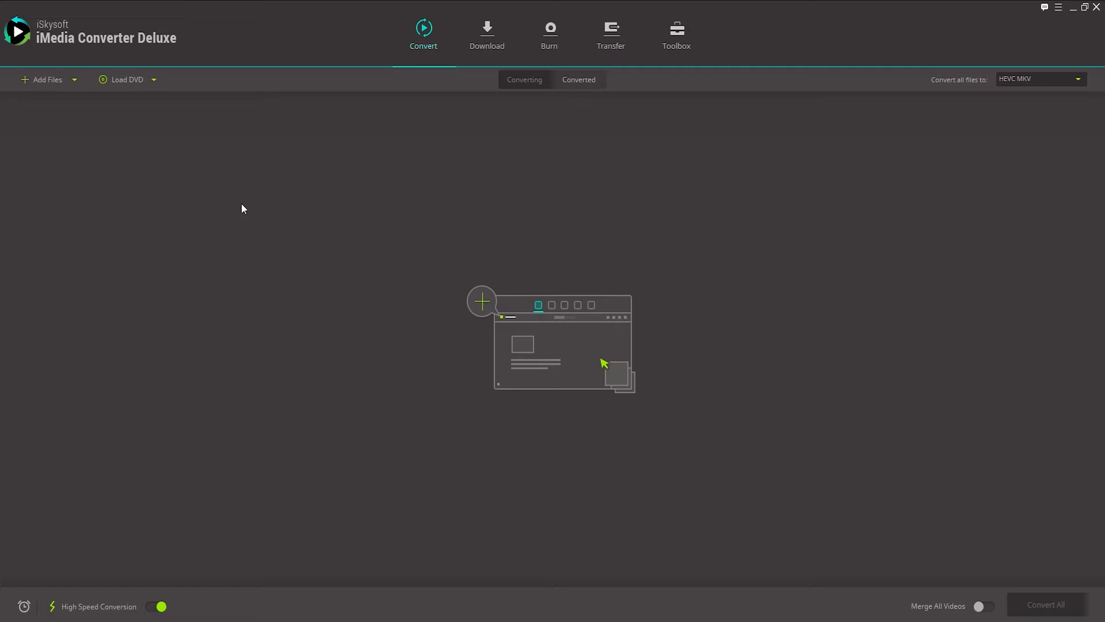
mouse_move(153, 84)
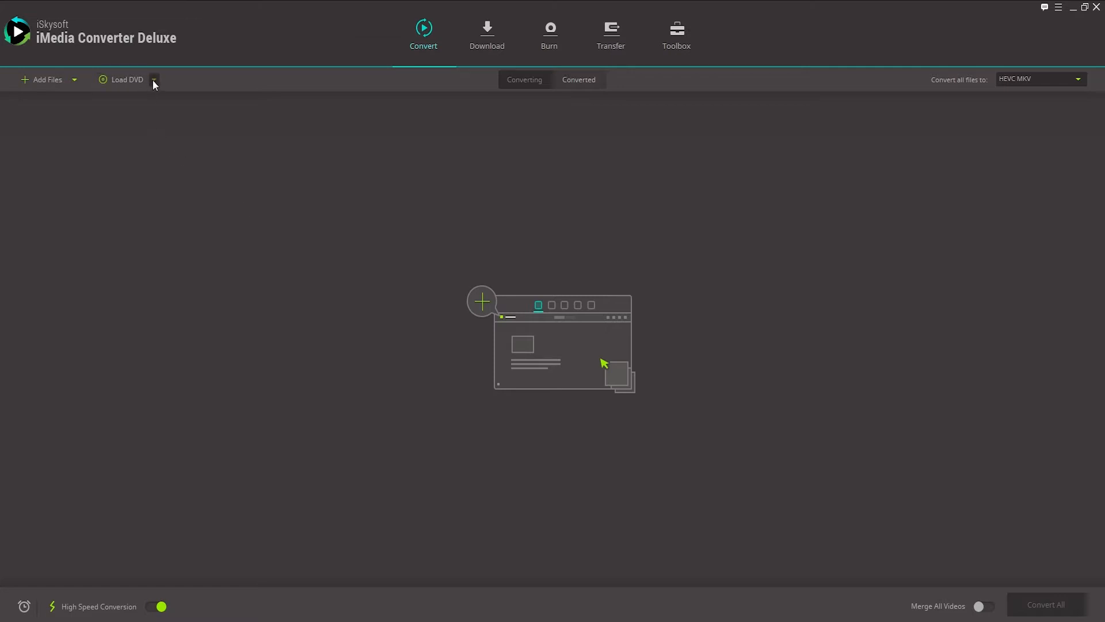
Load only the DVD's main movie, DJ Roller Promo_Title_01_01, into the conversion list.
left_click(153, 79)
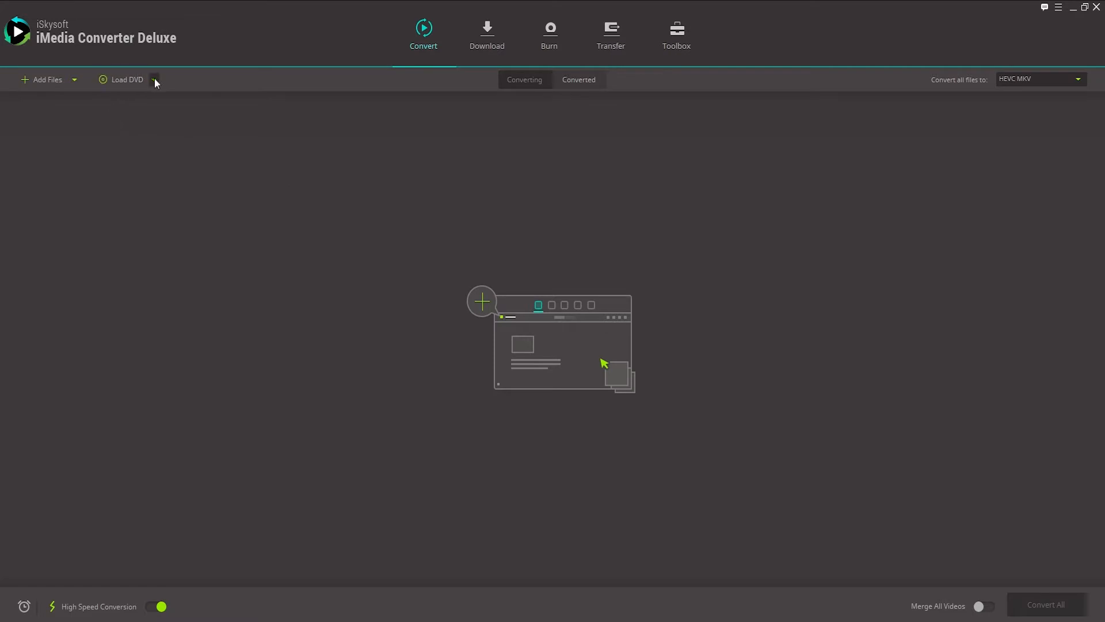
left_click(153, 79)
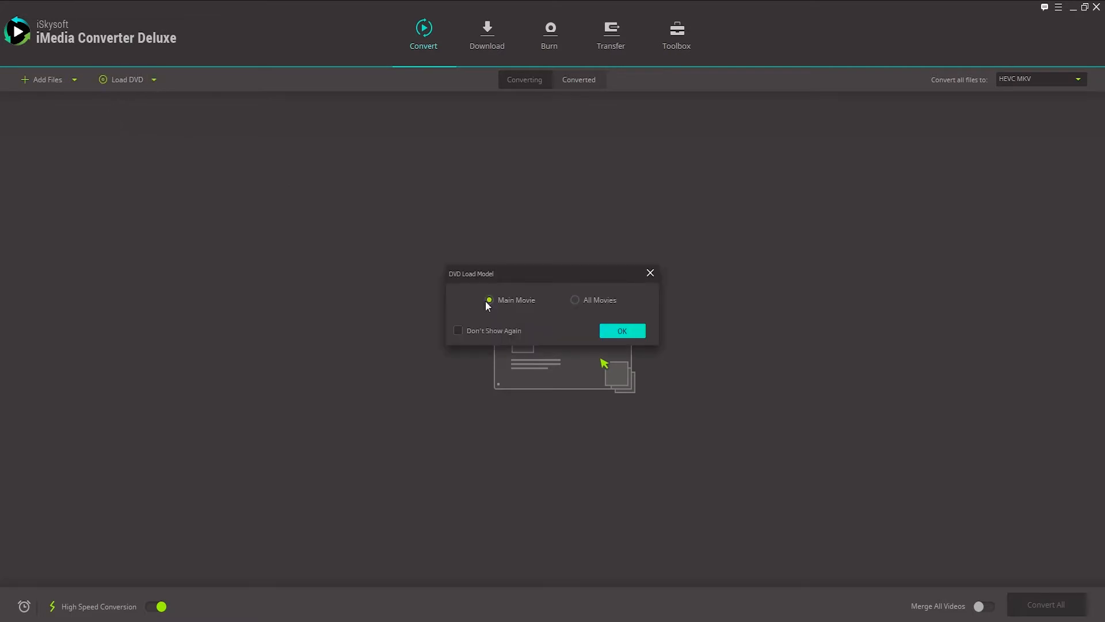
mouse_move(576, 299)
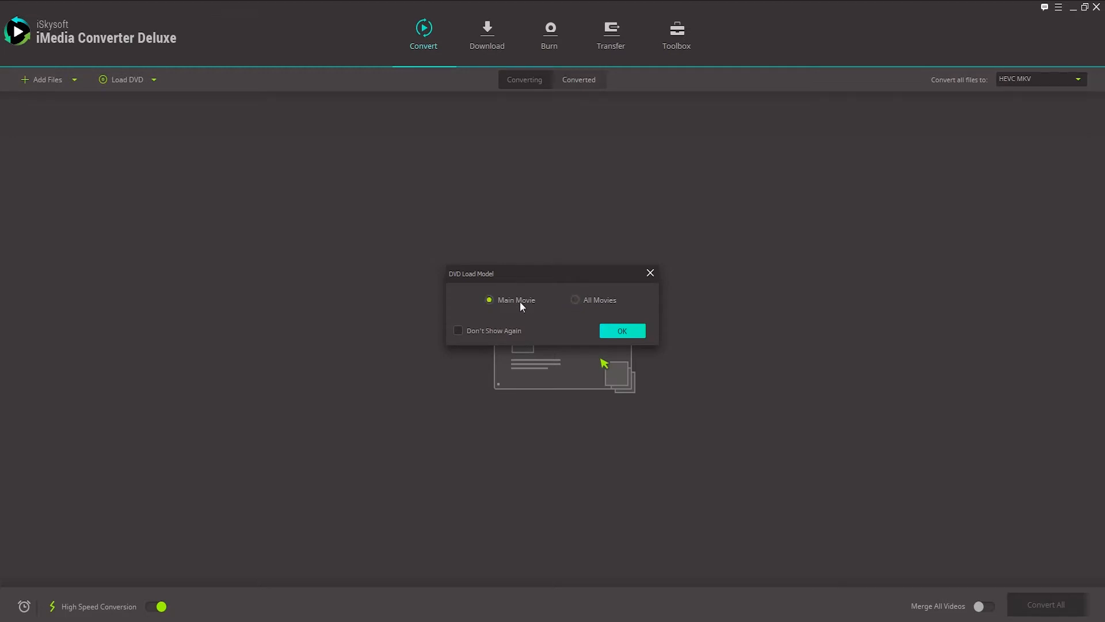
left_click(620, 330)
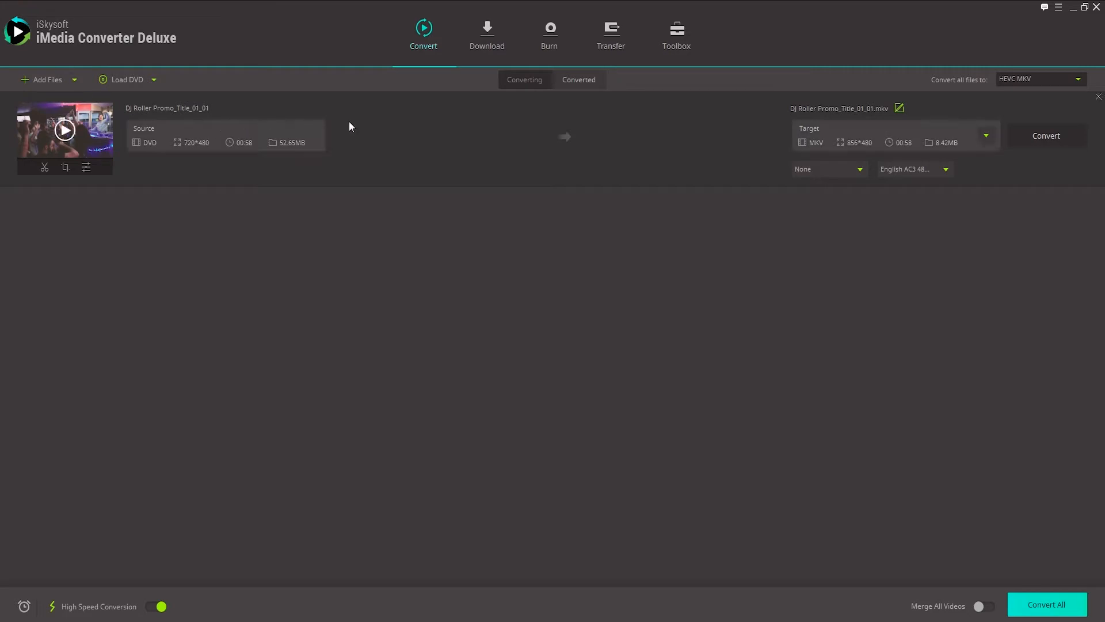
mouse_move(120, 180)
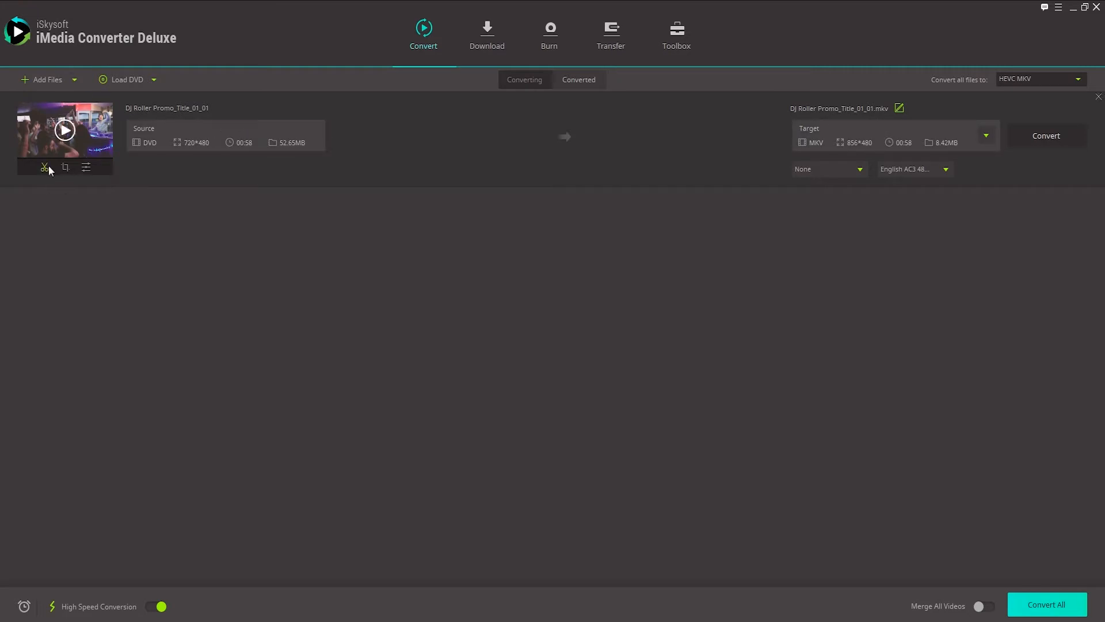
mouse_move(86, 167)
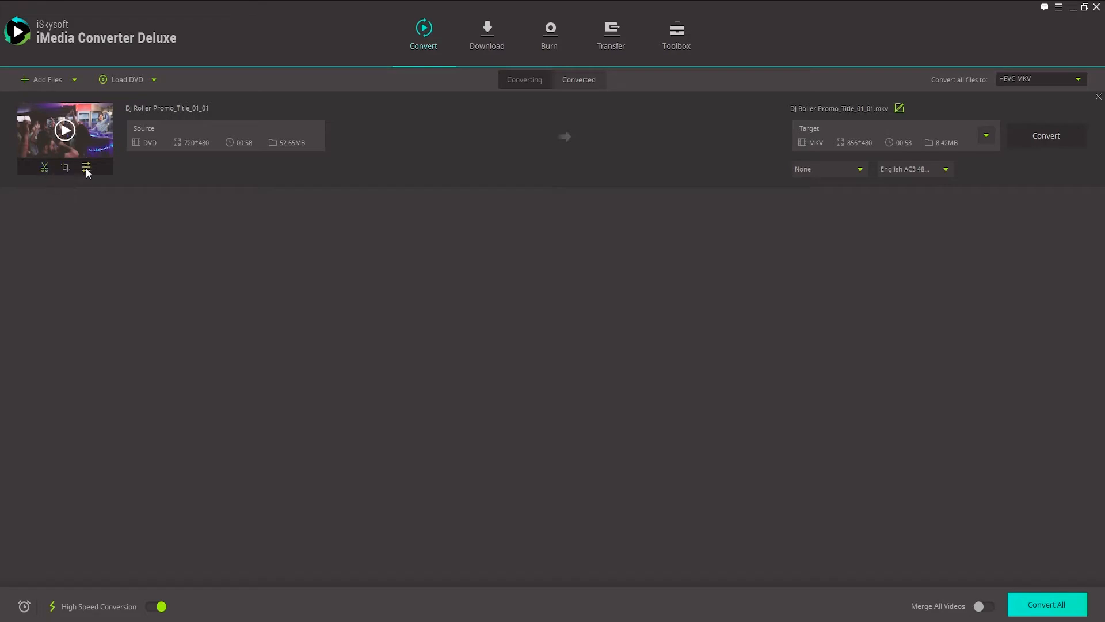
Bring up the DJ Roller title's editing window via its Effect icon.
left_click(86, 167)
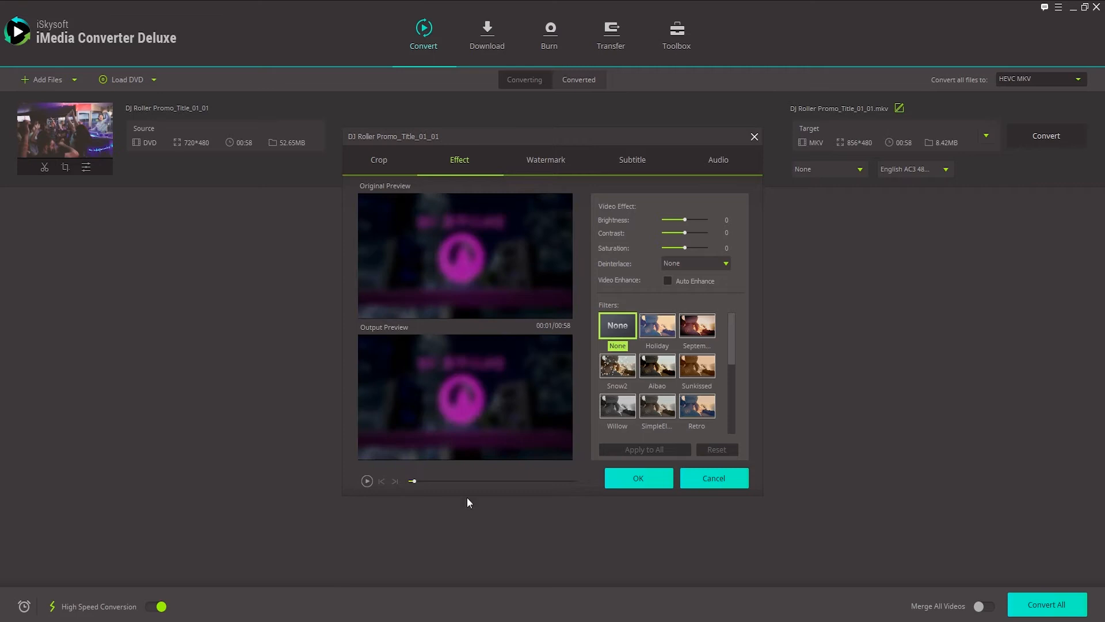
Preview the title with contrast raised to 41, then move to the Watermark settings.
left_click(367, 481)
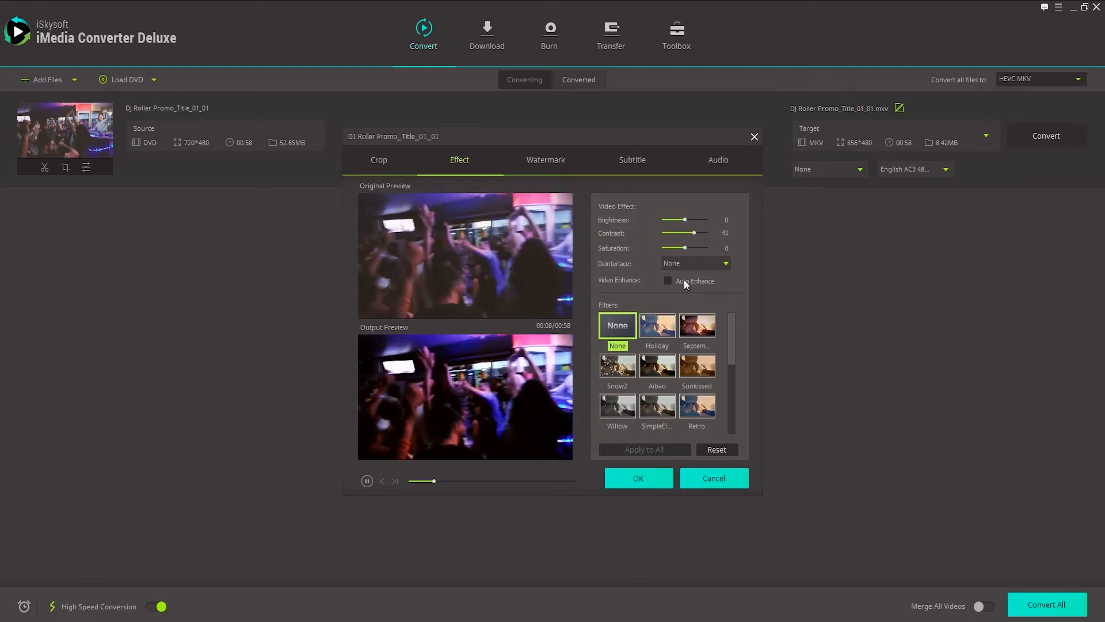
left_click(545, 159)
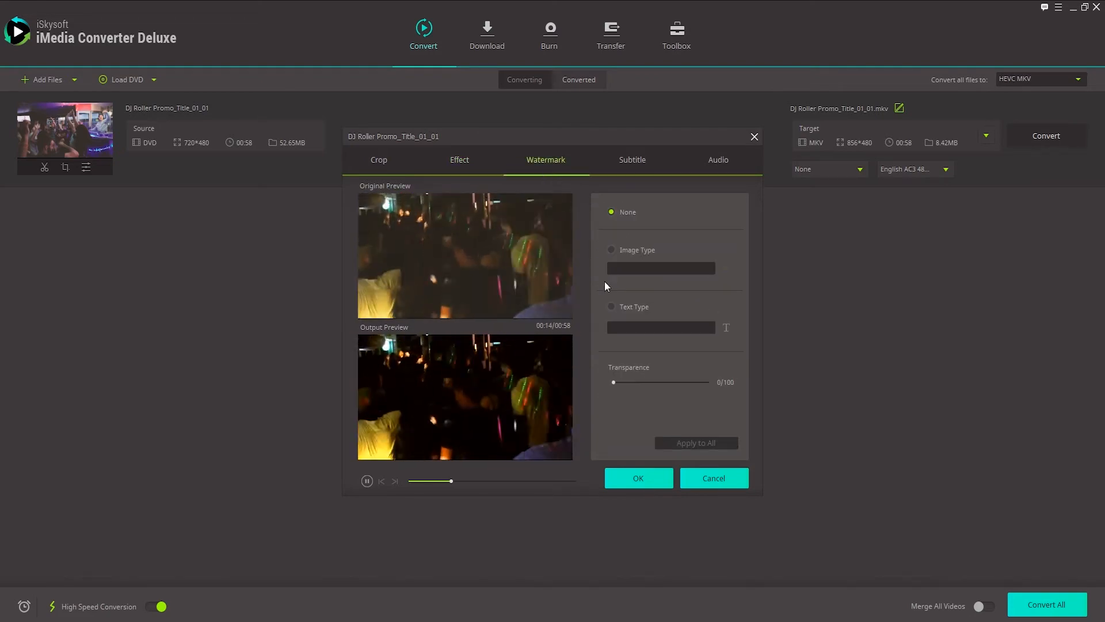
Apply a 'My DJ DVD' text watermark at 68 transparency, bottom-right, and save the edits.
left_click(612, 306)
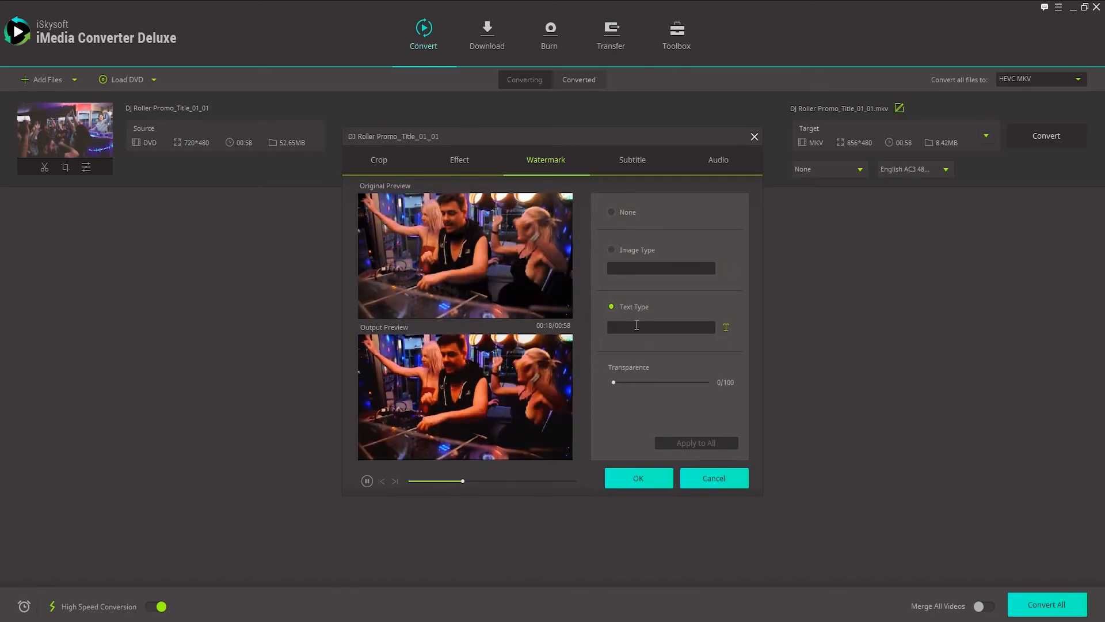
type("My Dj D")
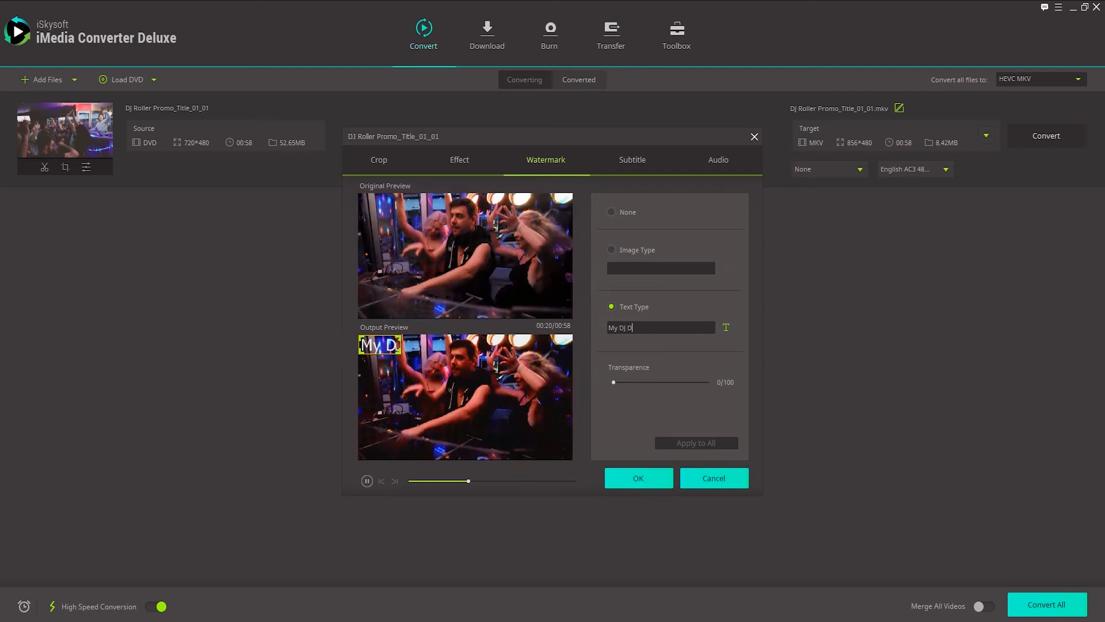
type("VD")
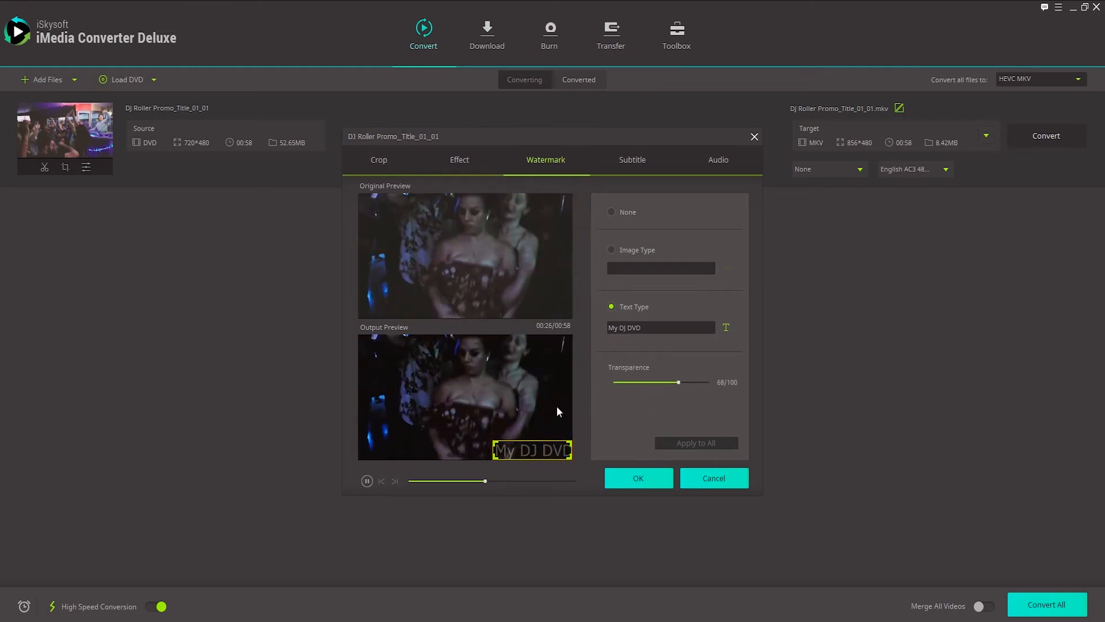
left_click(379, 159)
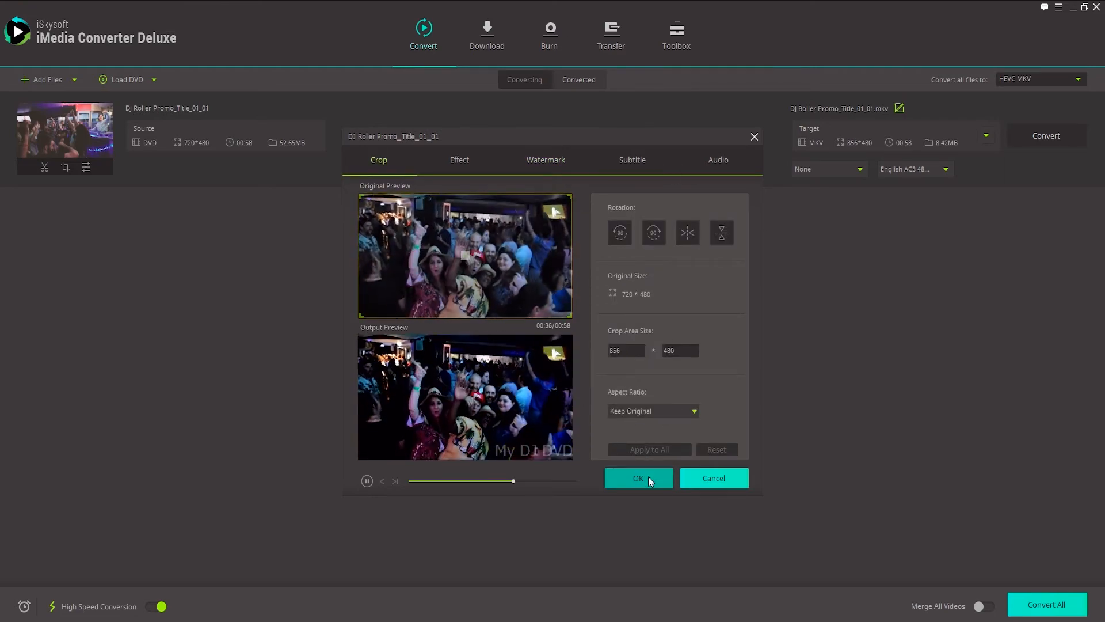
left_click(636, 478)
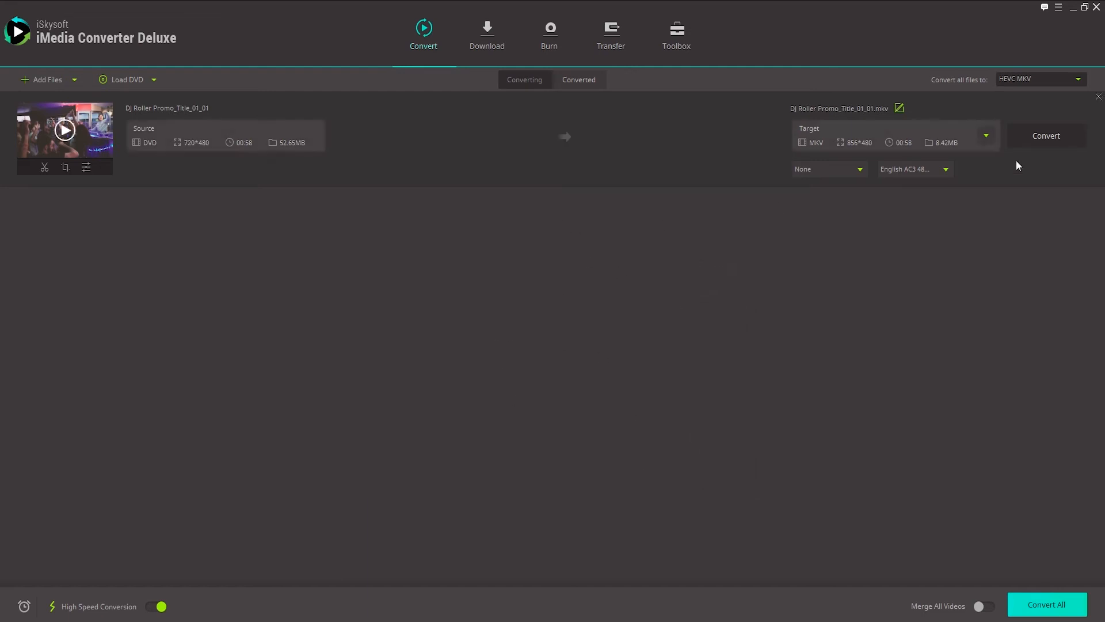
Choose MP4 HD 720P as the output format for all files.
left_click(1036, 79)
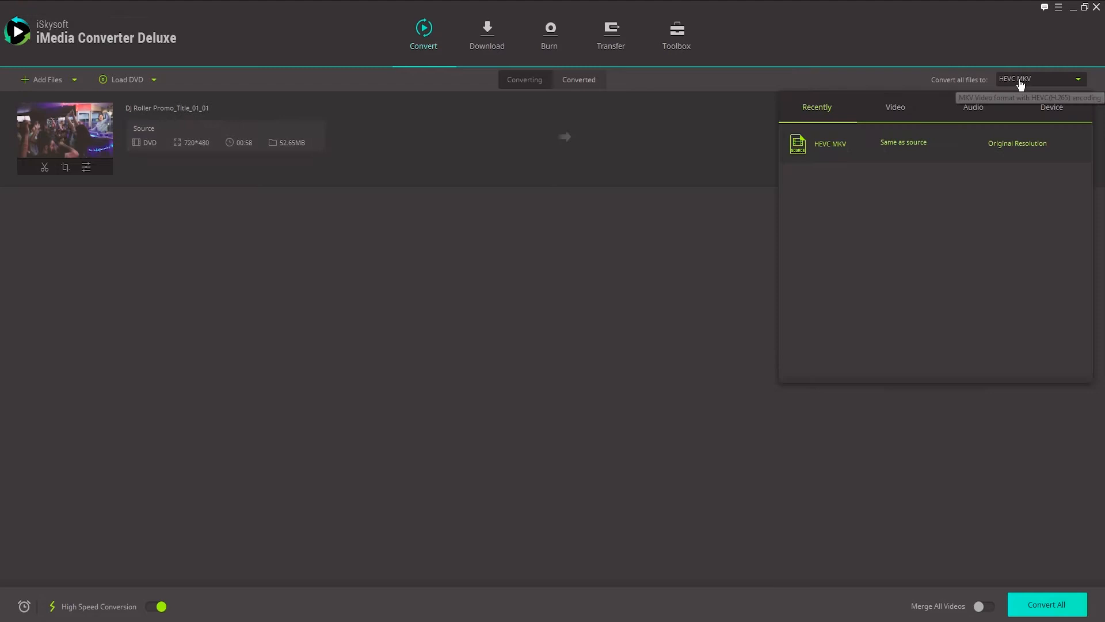
mouse_move(972, 89)
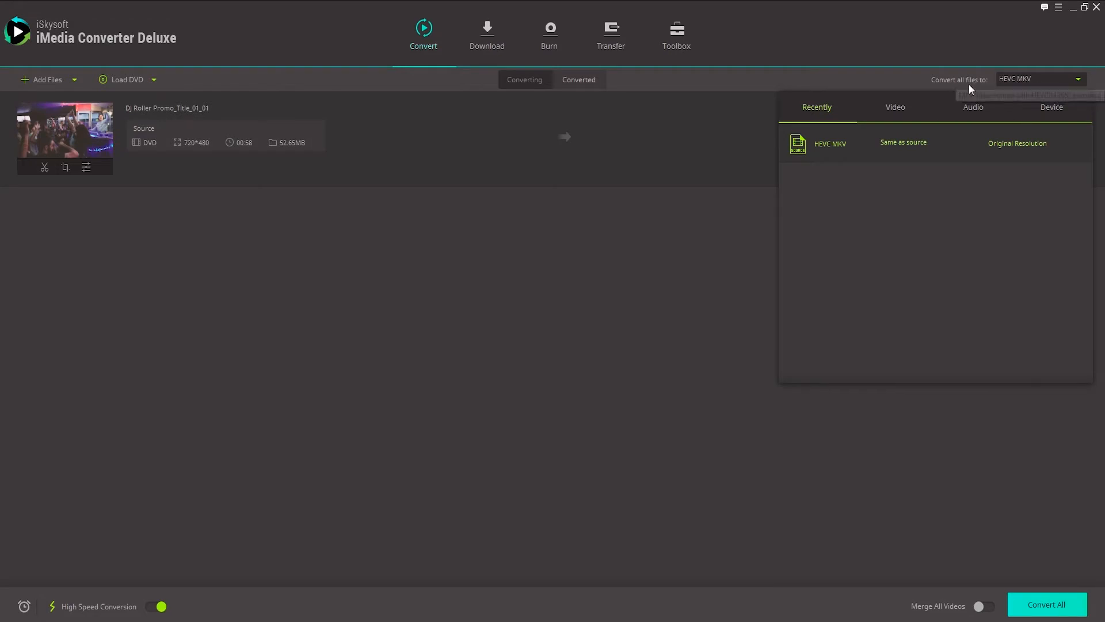
left_click(895, 106)
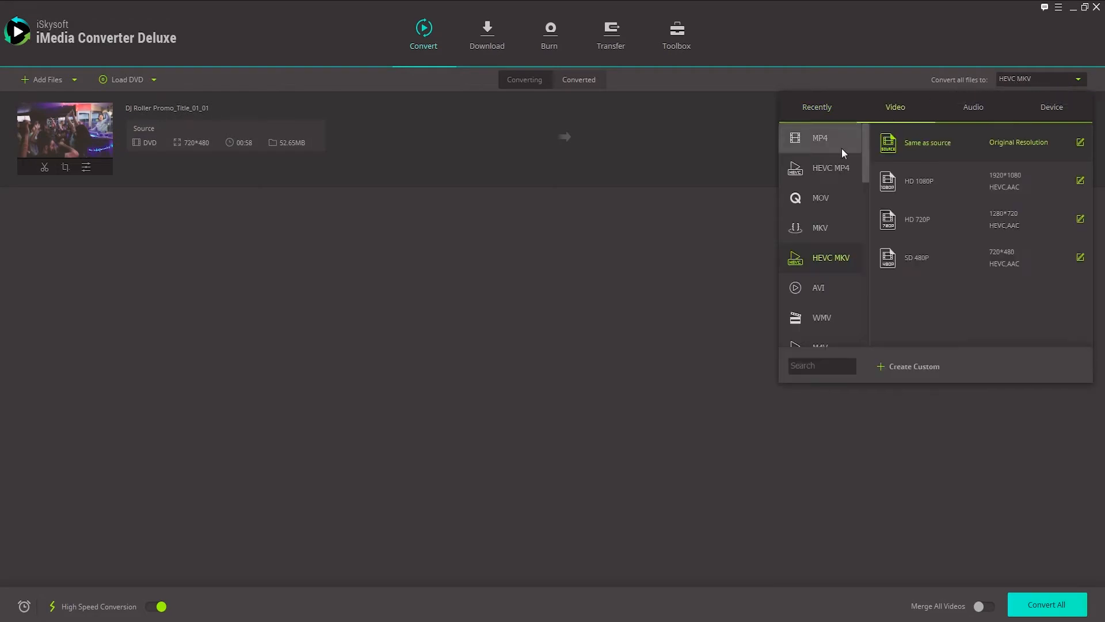
left_click(818, 137)
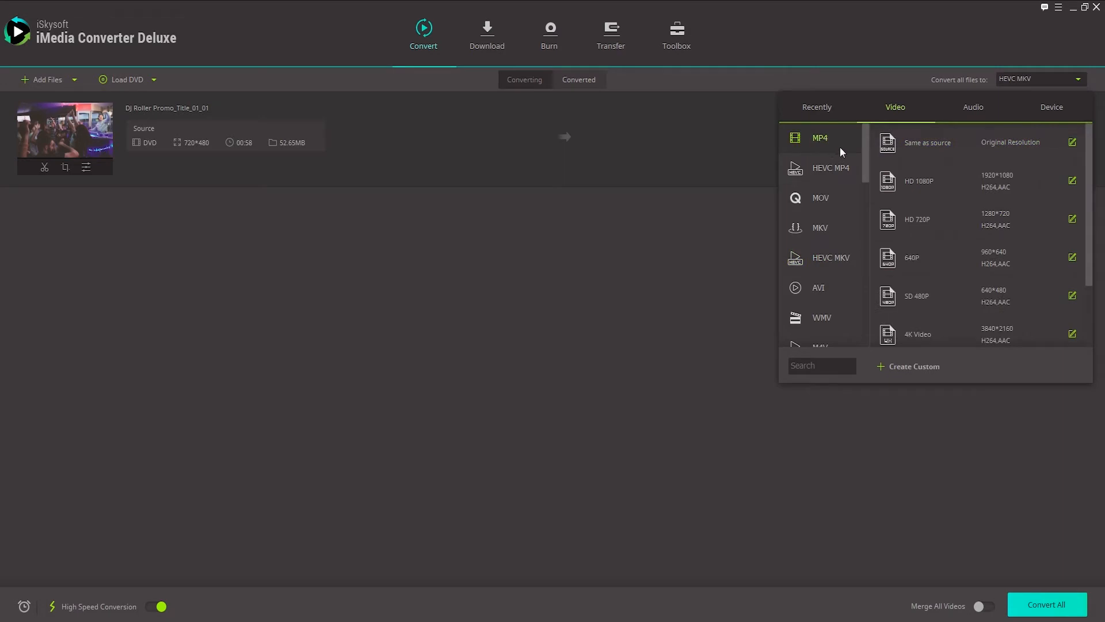
mouse_move(926, 219)
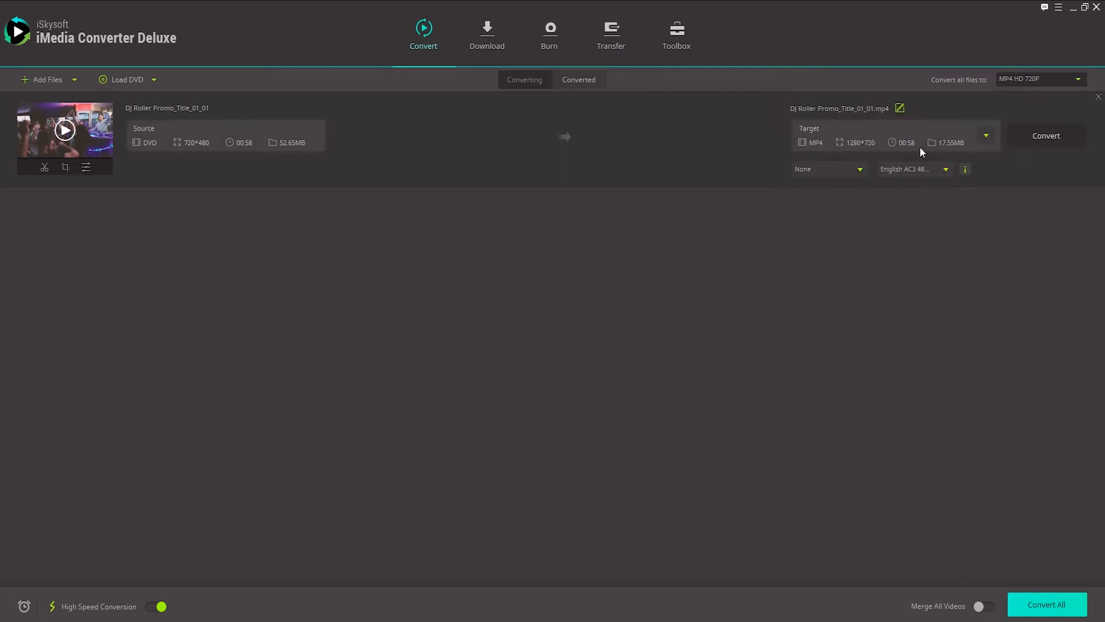
Start converting the DJ Roller title to MP4 HD 720P at 1280×720.
left_click(1047, 136)
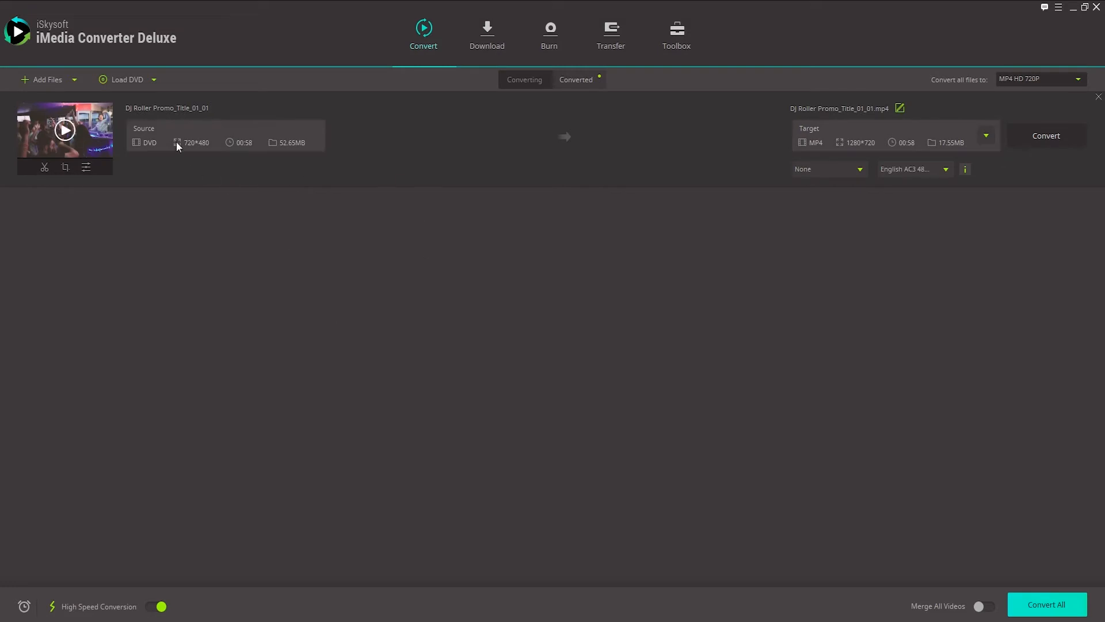
mouse_move(994, 168)
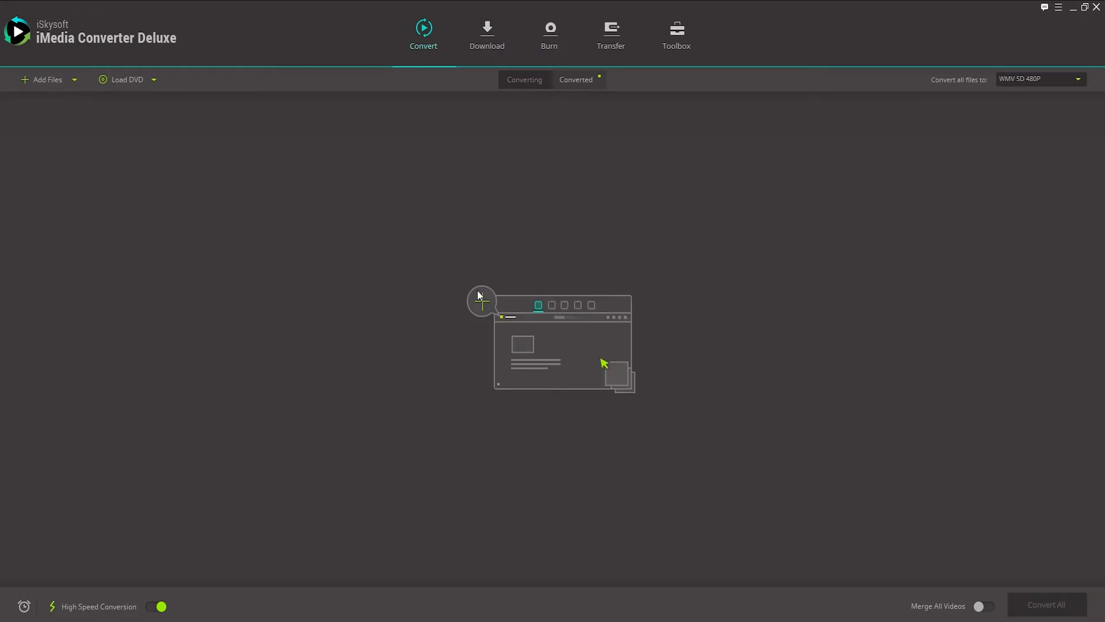
mouse_move(77, 80)
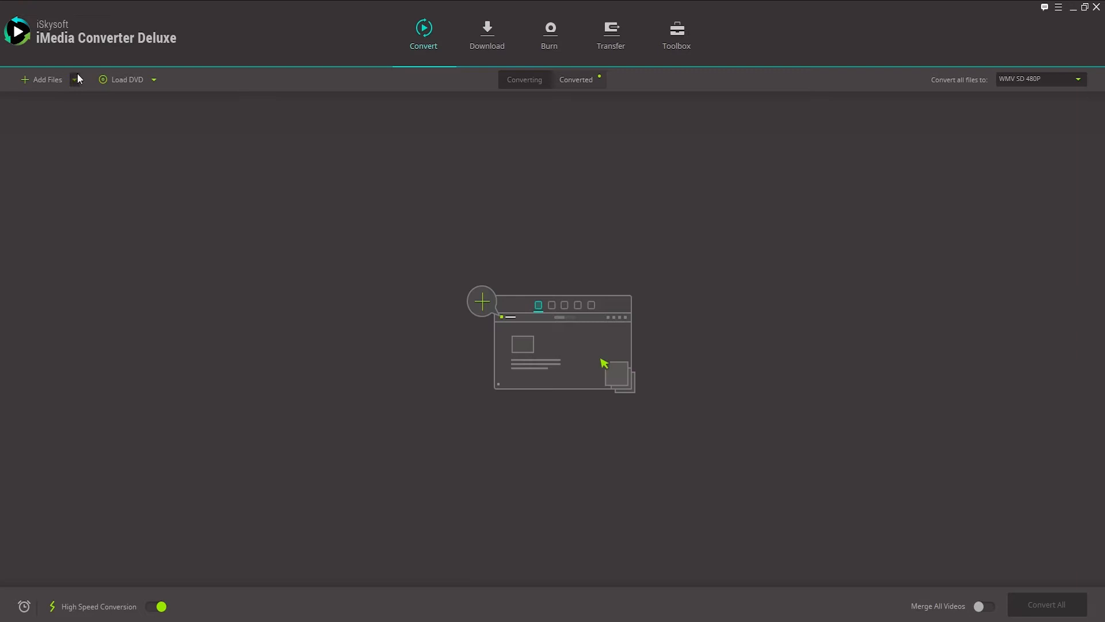
Add 4 Rivers Floating Lodge Video.mpg to the DVD burn list.
left_click(549, 33)
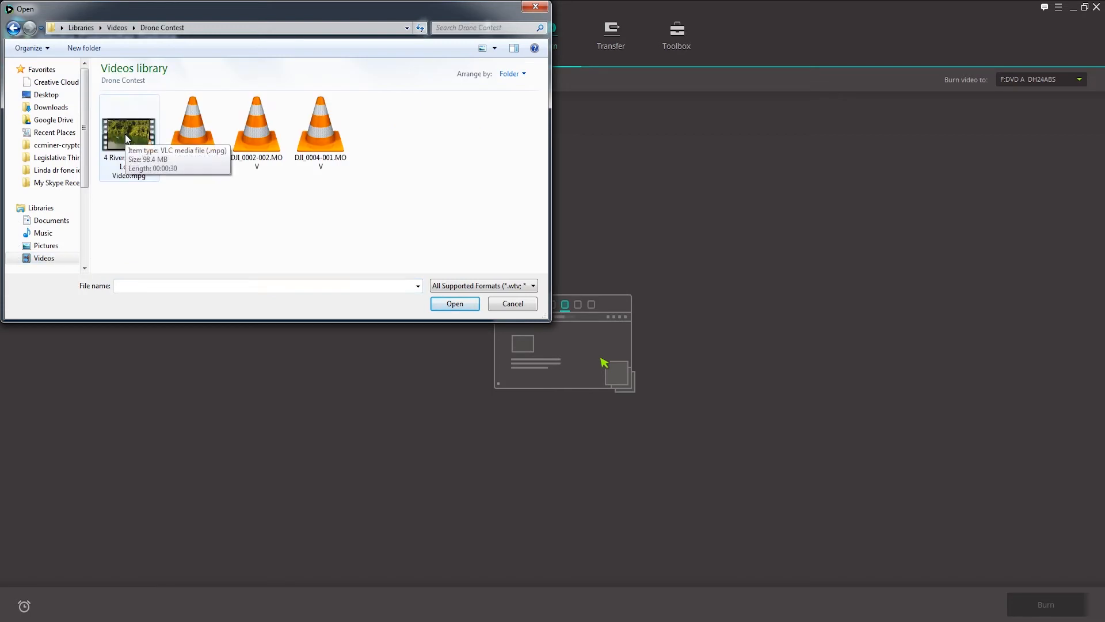
left_click(454, 303)
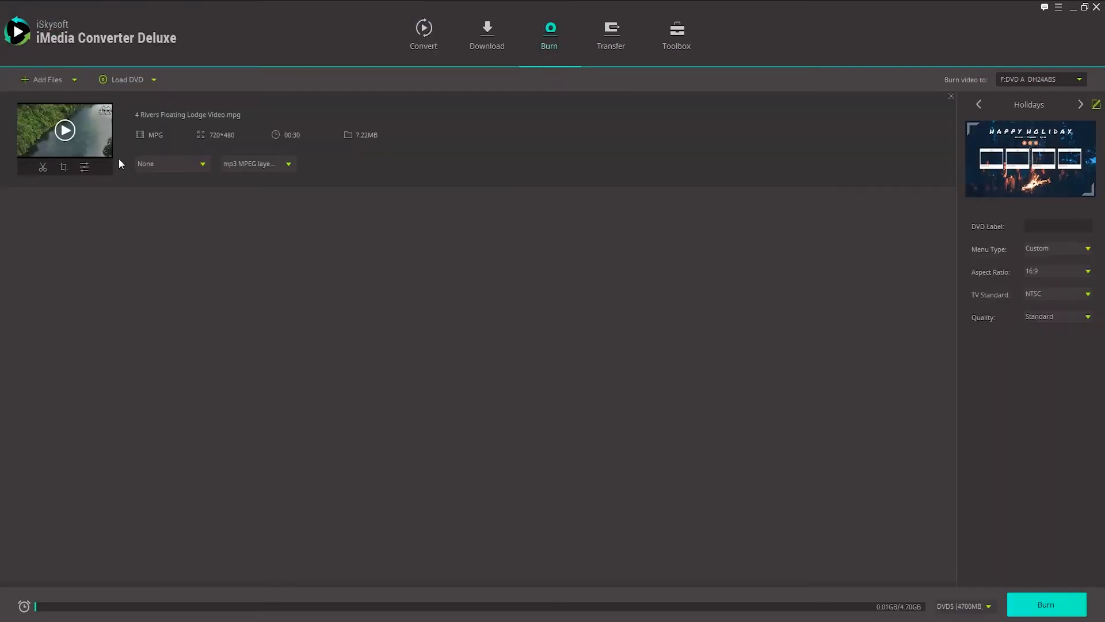
left_click(65, 130)
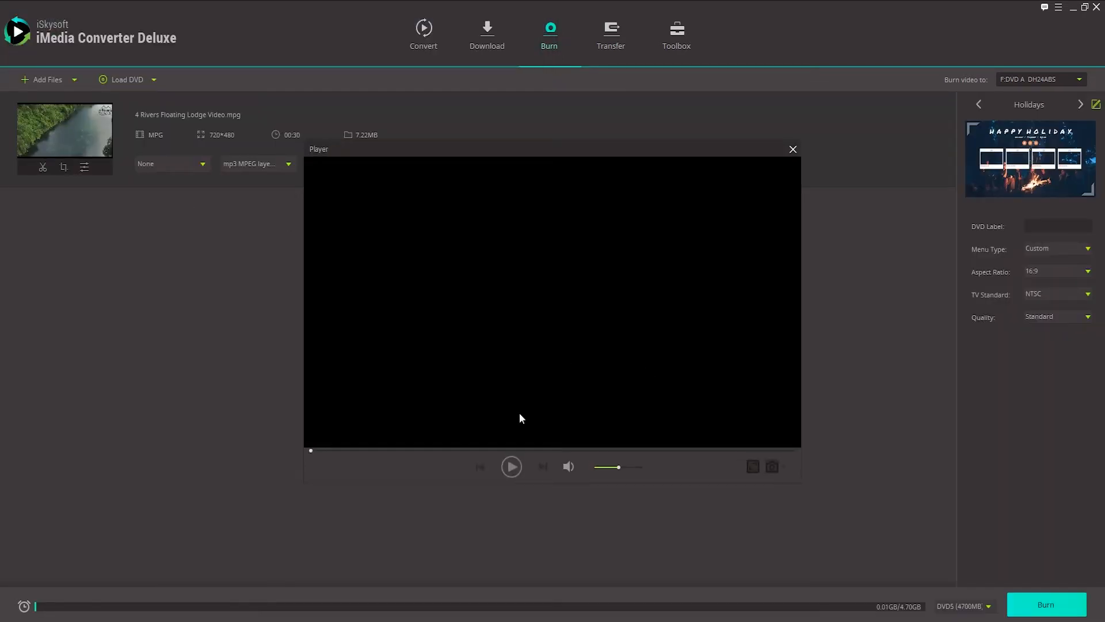
left_click(511, 467)
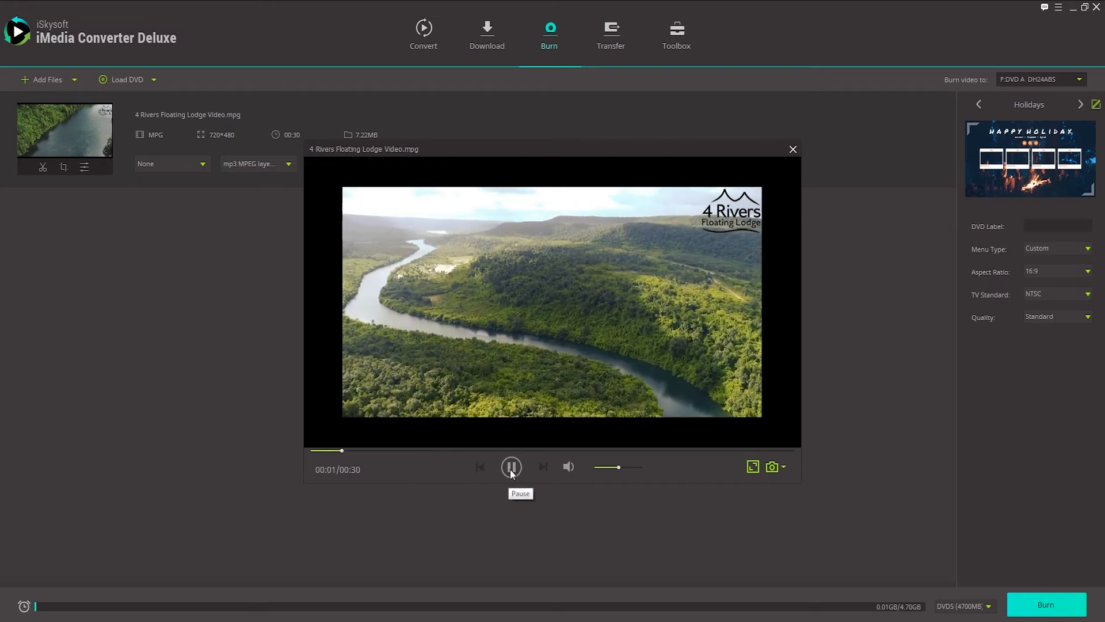
left_click(511, 466)
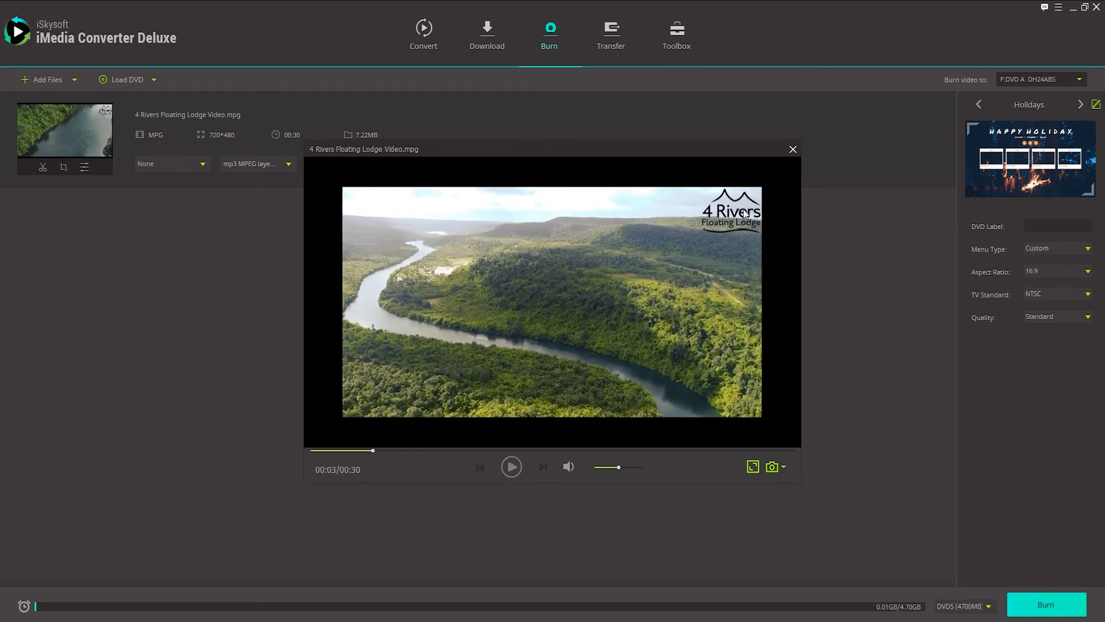
left_click(792, 148)
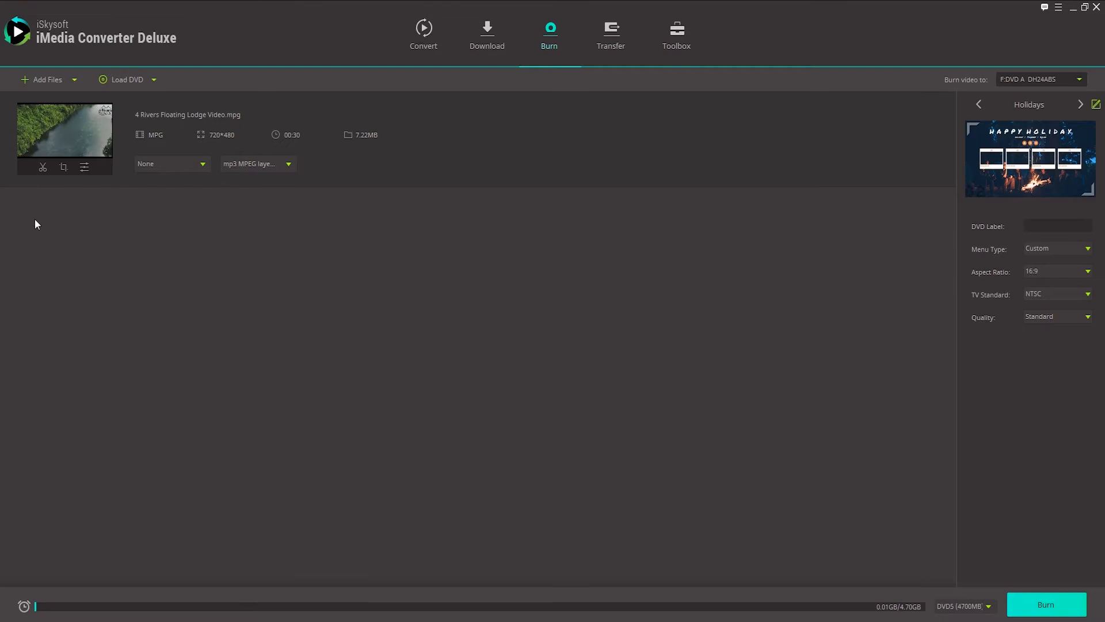
mouse_move(148, 189)
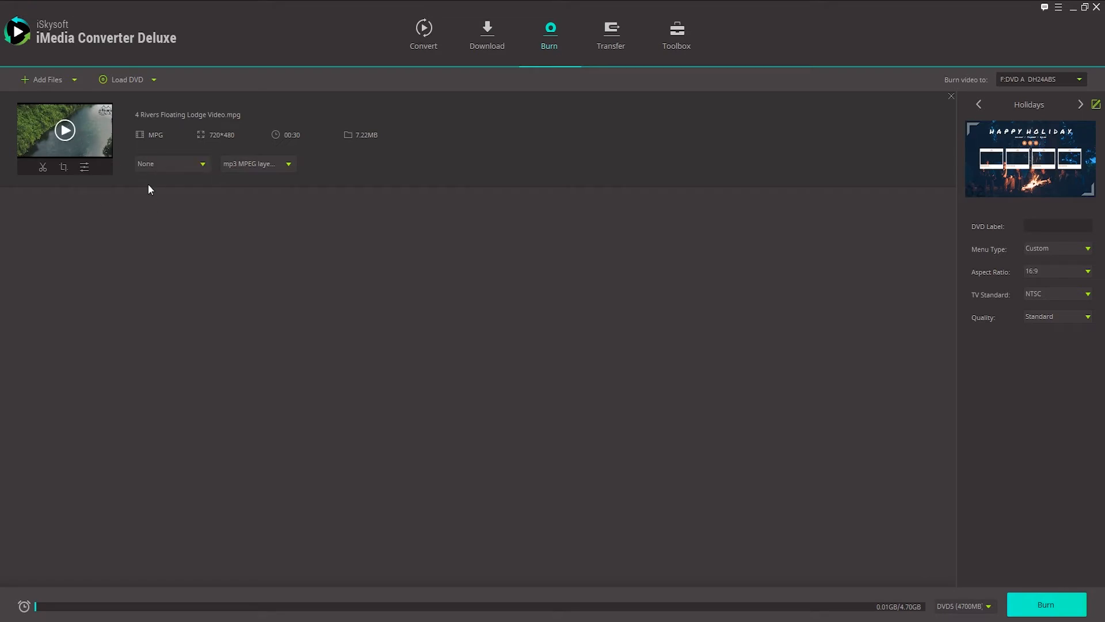
mouse_move(881, 149)
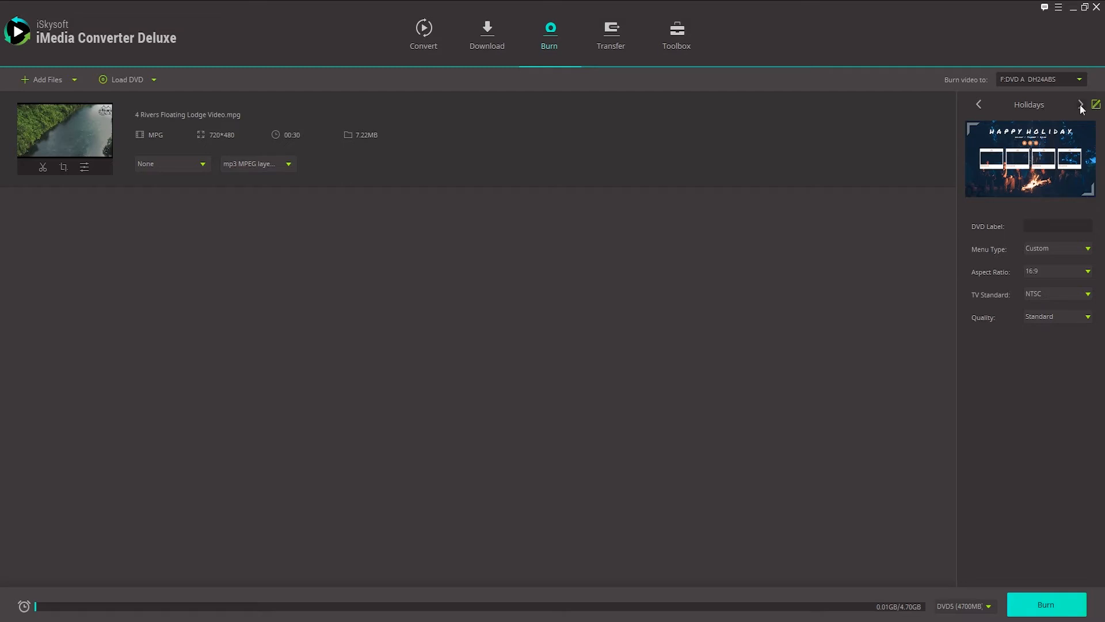
Switch the menu template to Journey and label the disc DRONE VIDEO.
left_click(1080, 105)
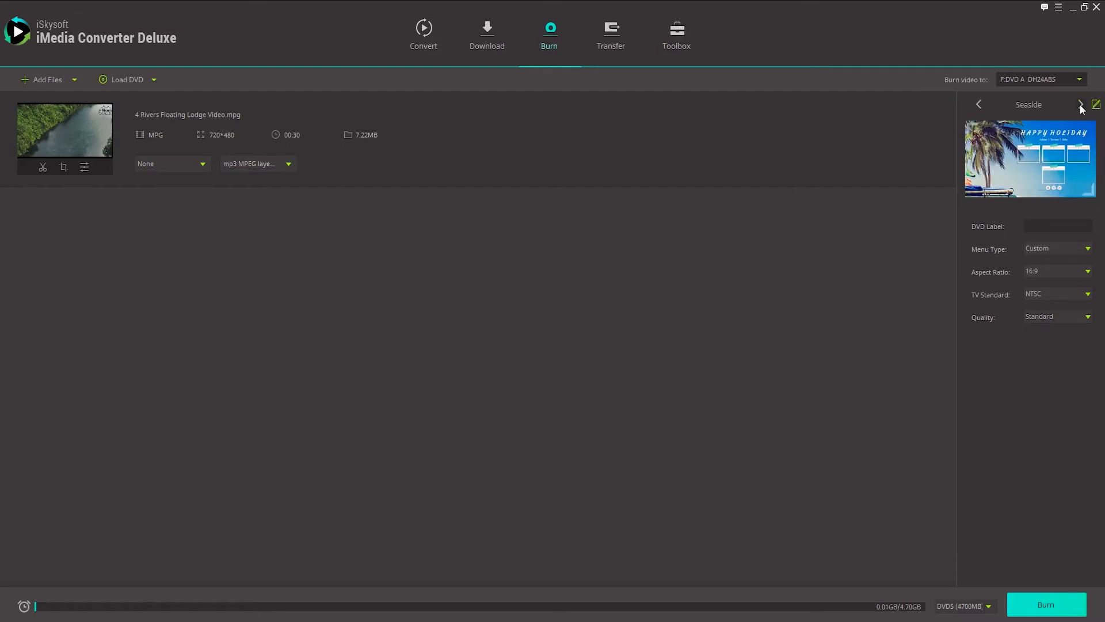
left_click(1081, 104)
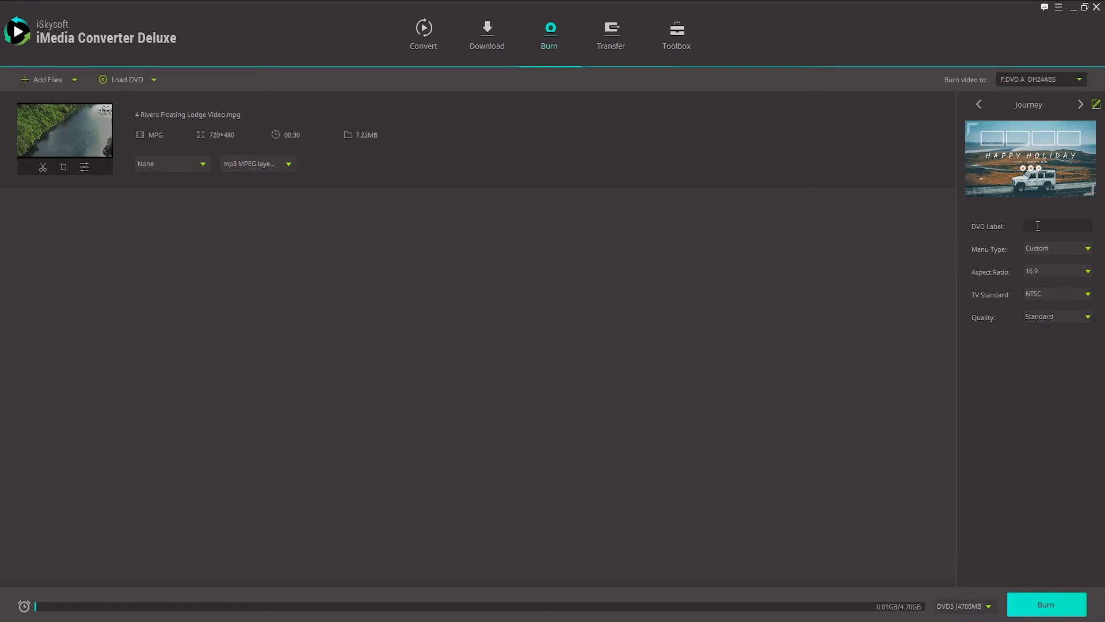
type("DRONE VIDEO")
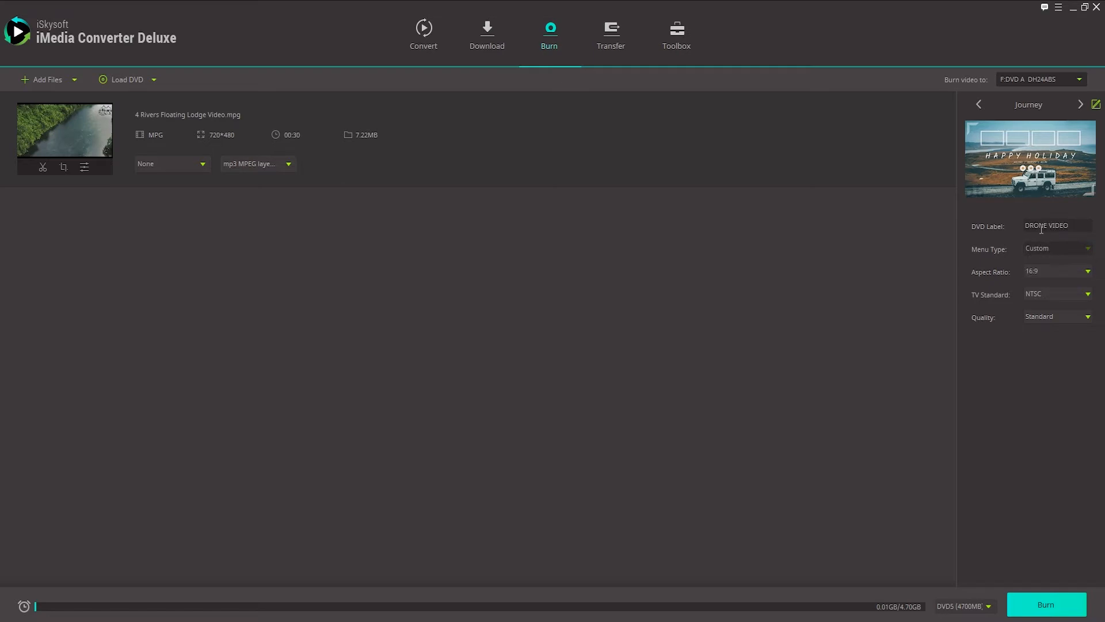
Keep 16:9 aspect ratio and NTSC, and set burn quality to High Quality.
left_click(1057, 272)
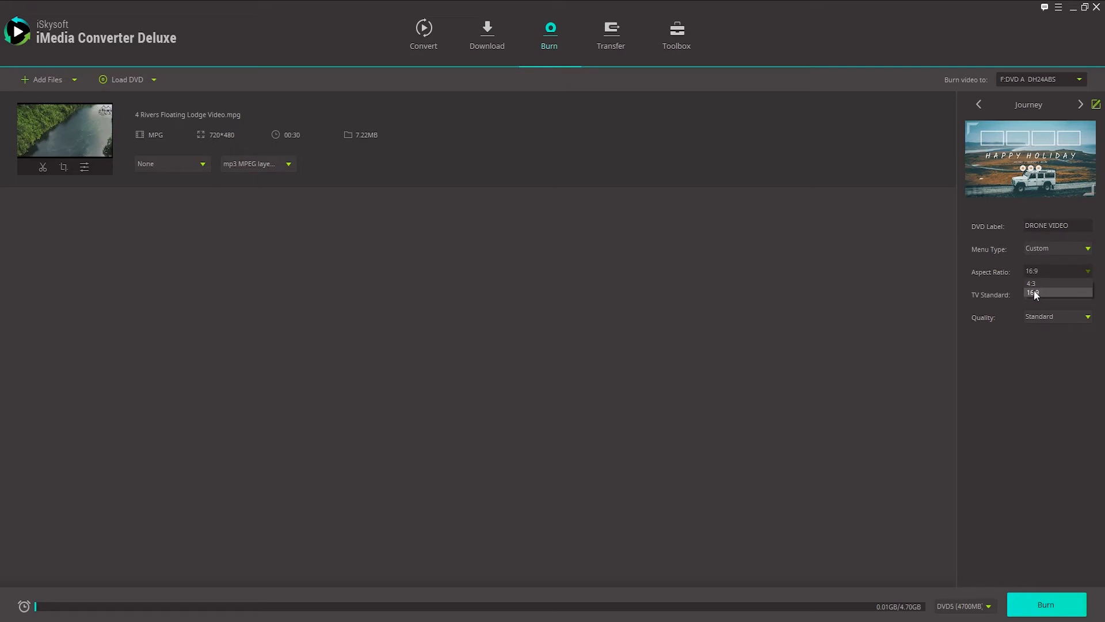
left_click(1057, 293)
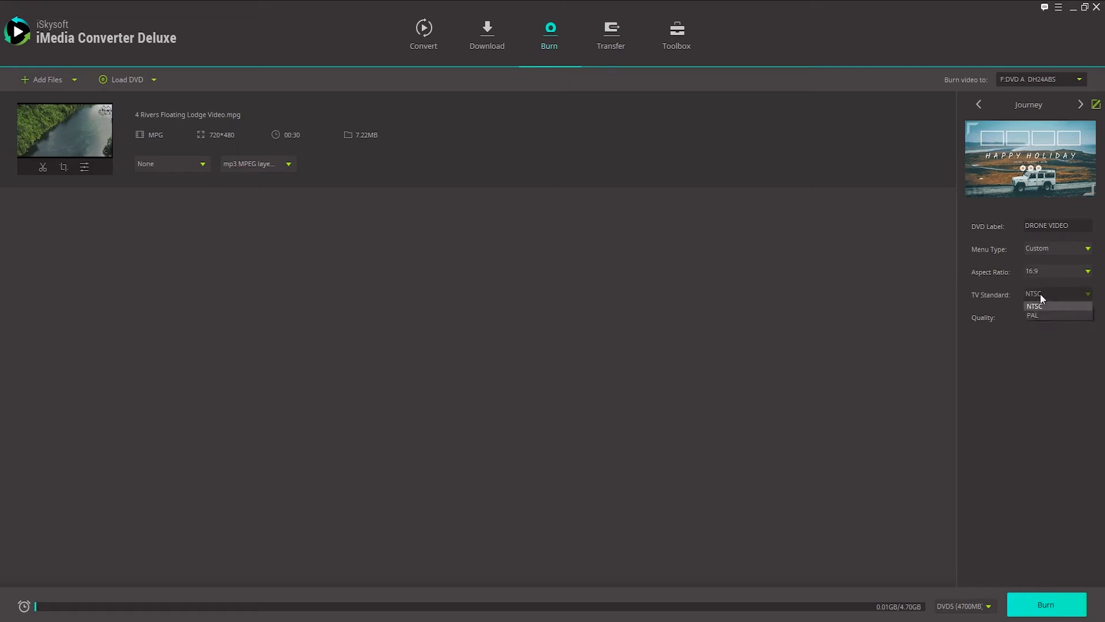
left_click(1034, 306)
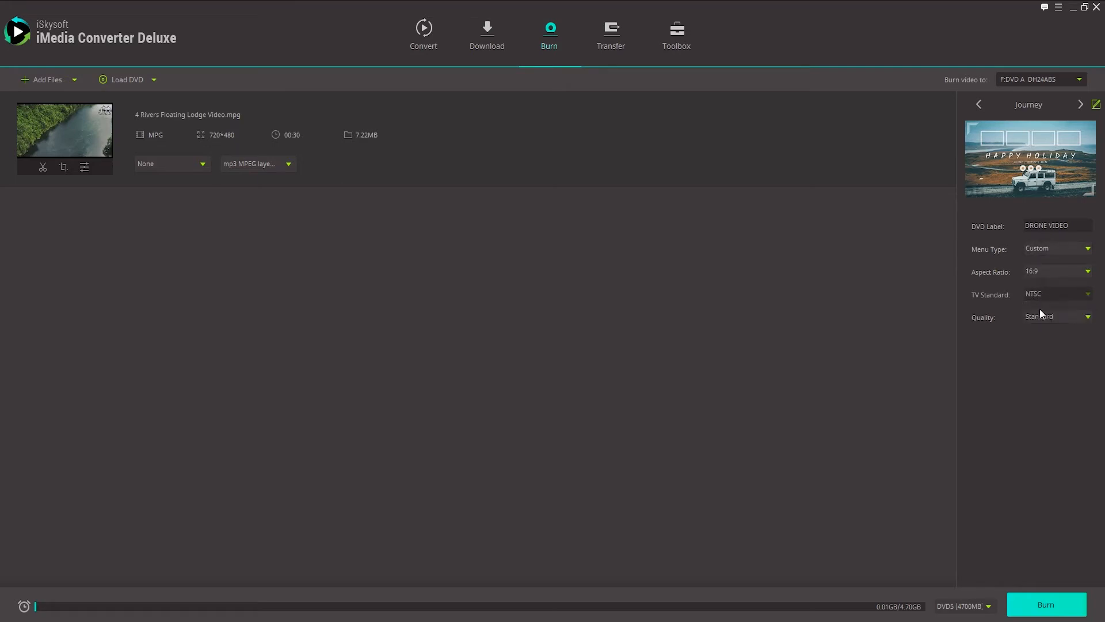
left_click(1057, 315)
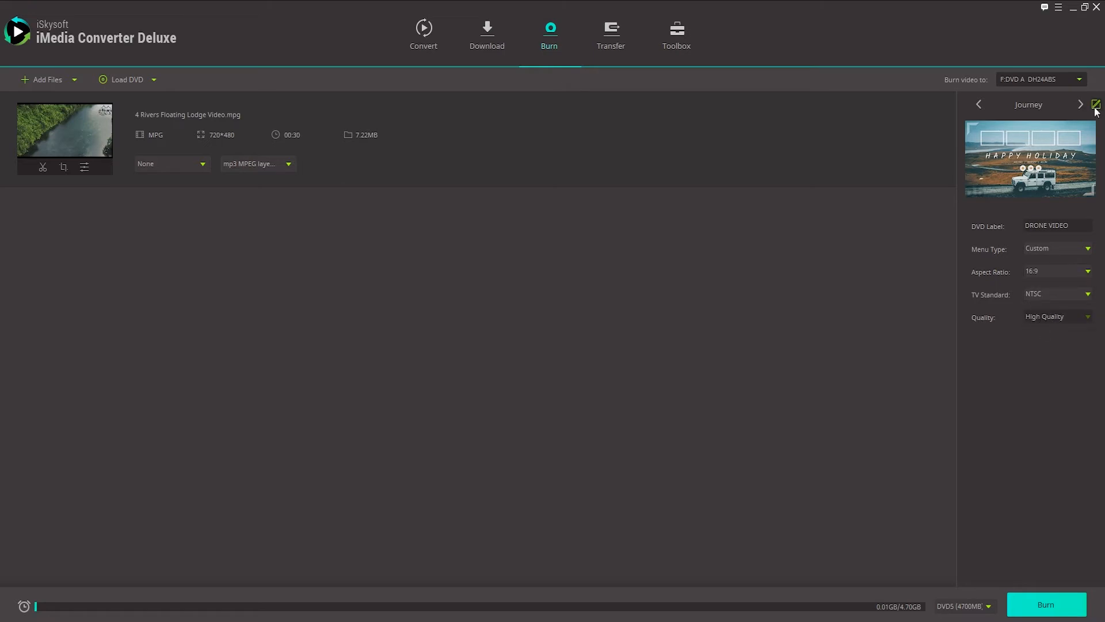
Retitle the Journey menu from My DVD to DRONE VIDEO and review the disc-size choices.
left_click(1095, 105)
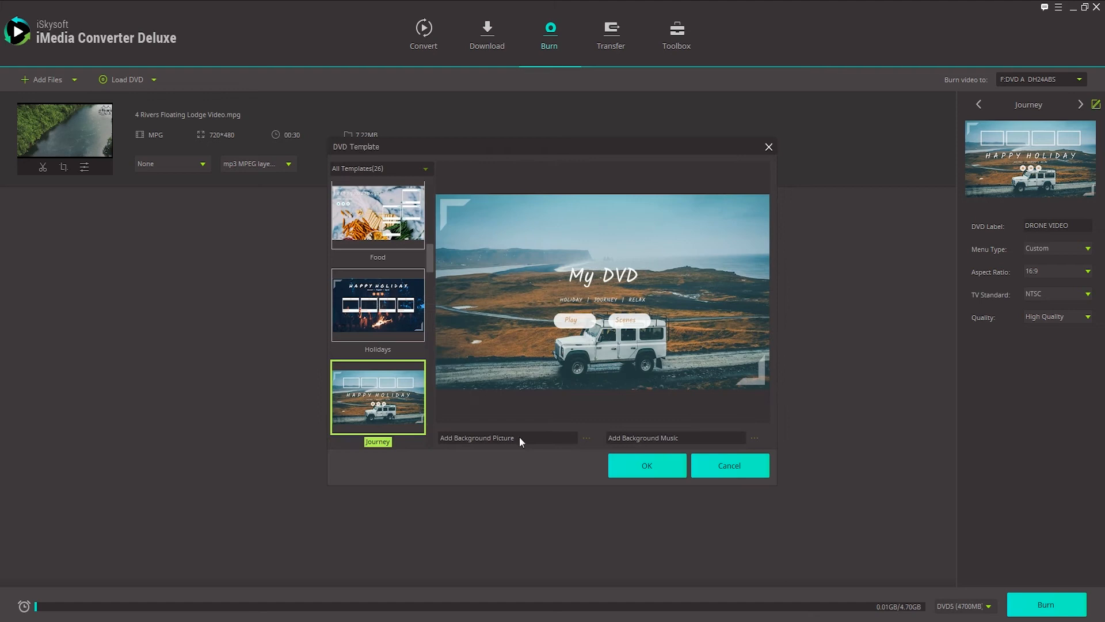
mouse_move(674, 441)
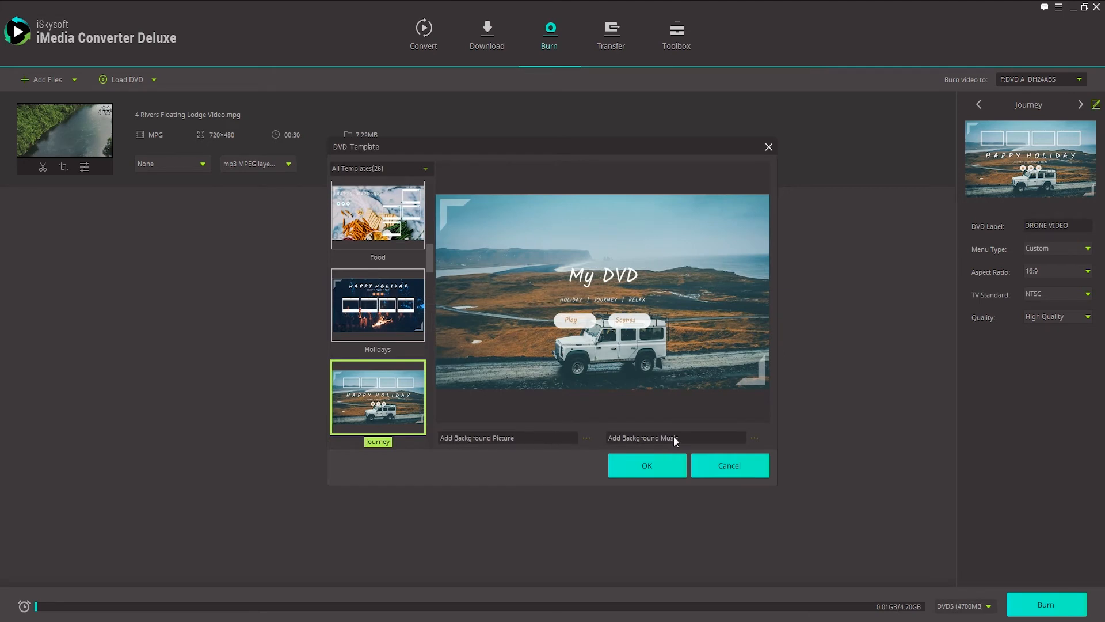
double_click(602, 275)
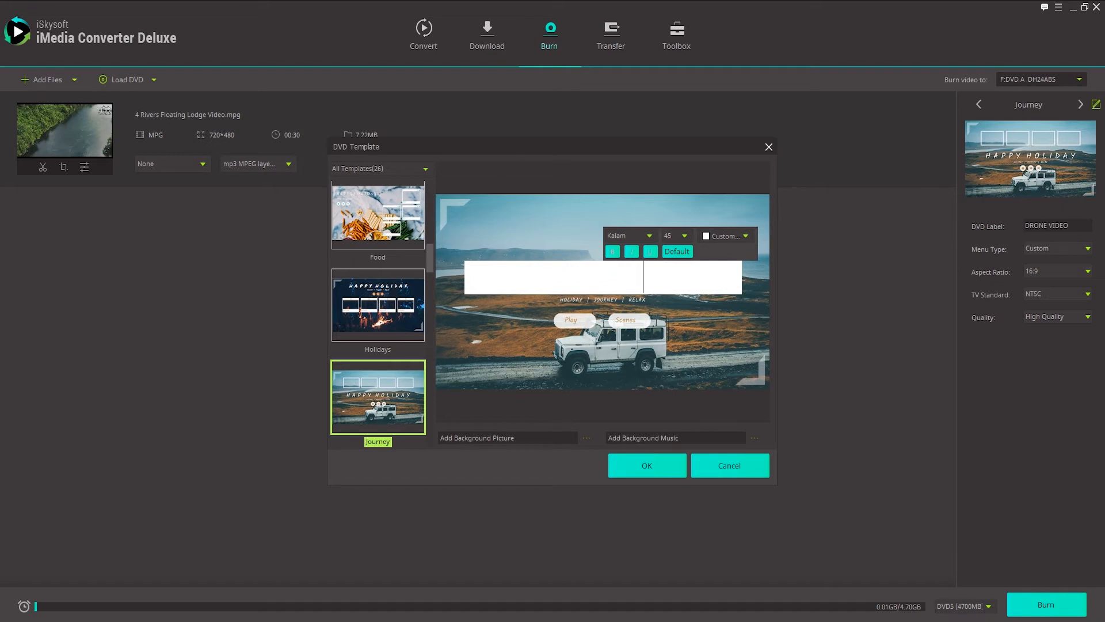
left_click(649, 338)
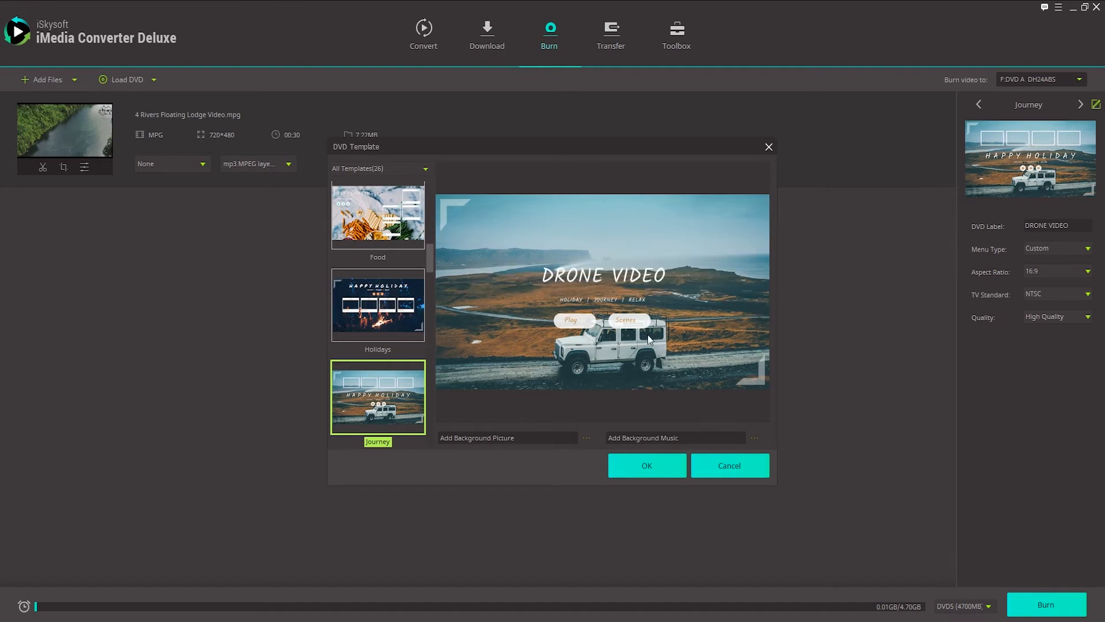
mouse_move(577, 310)
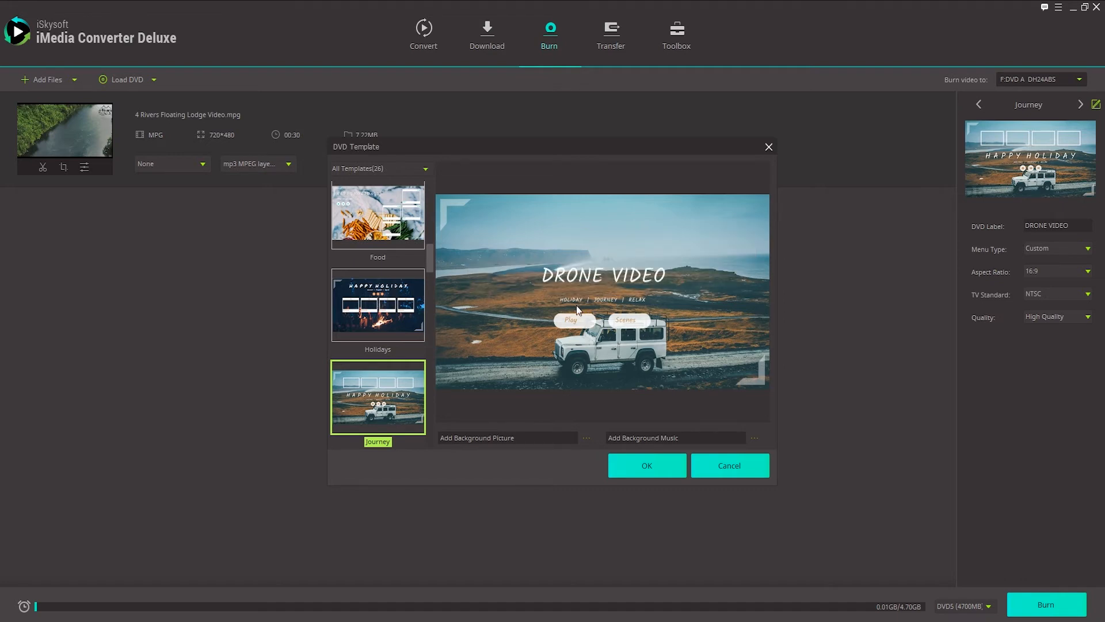
left_click(645, 465)
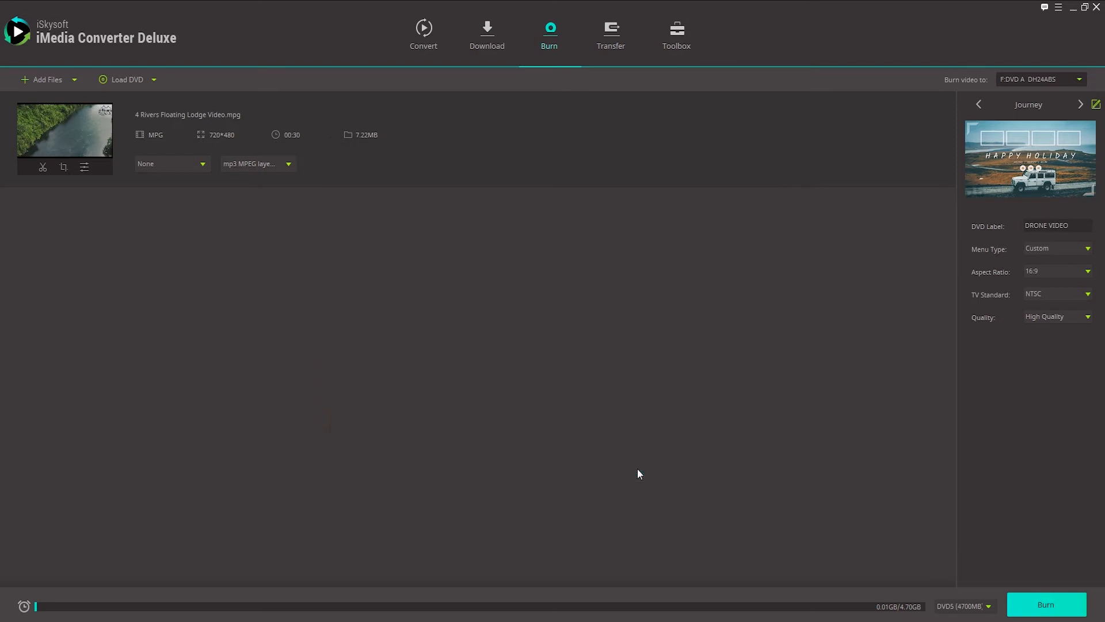
mouse_move(637, 442)
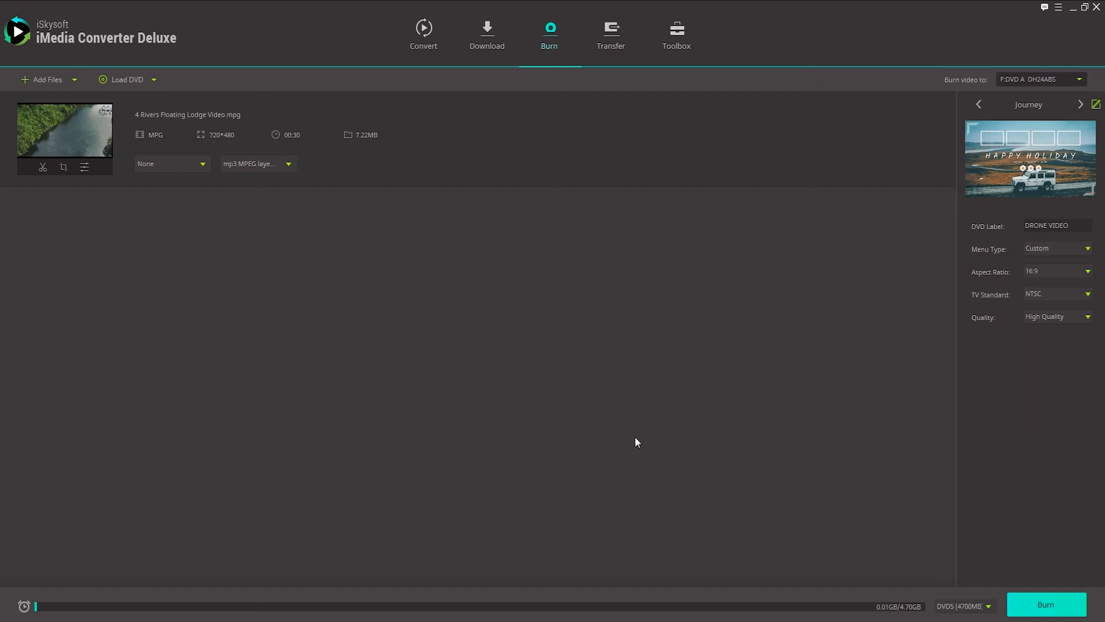
left_click(963, 607)
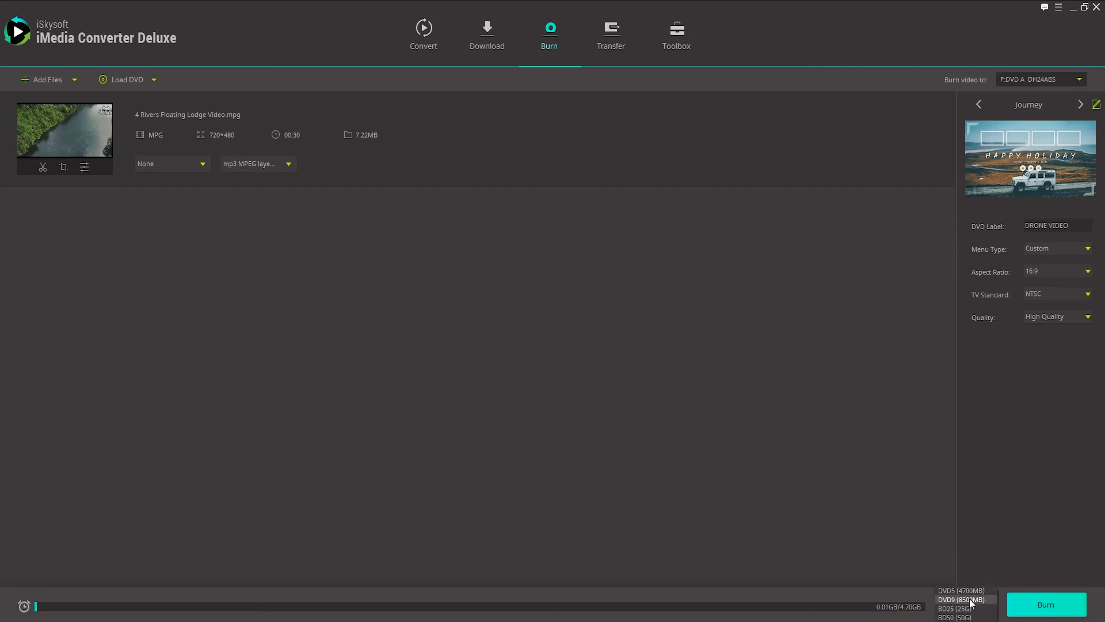
mouse_move(956, 607)
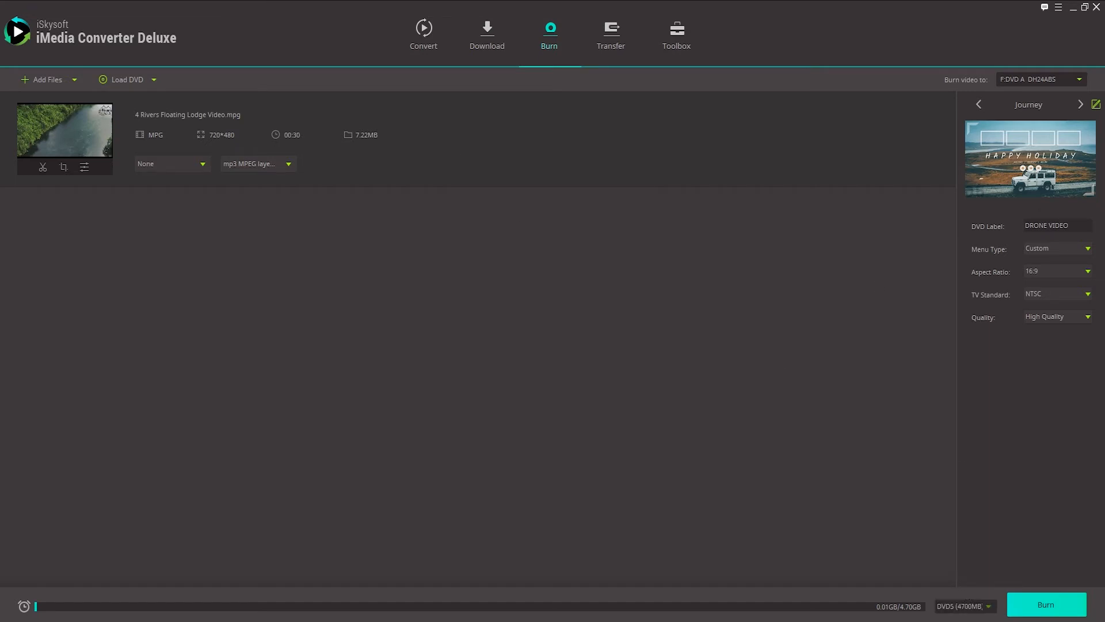
Burn the drone video to the DVD disc until reported complete.
left_click(1046, 605)
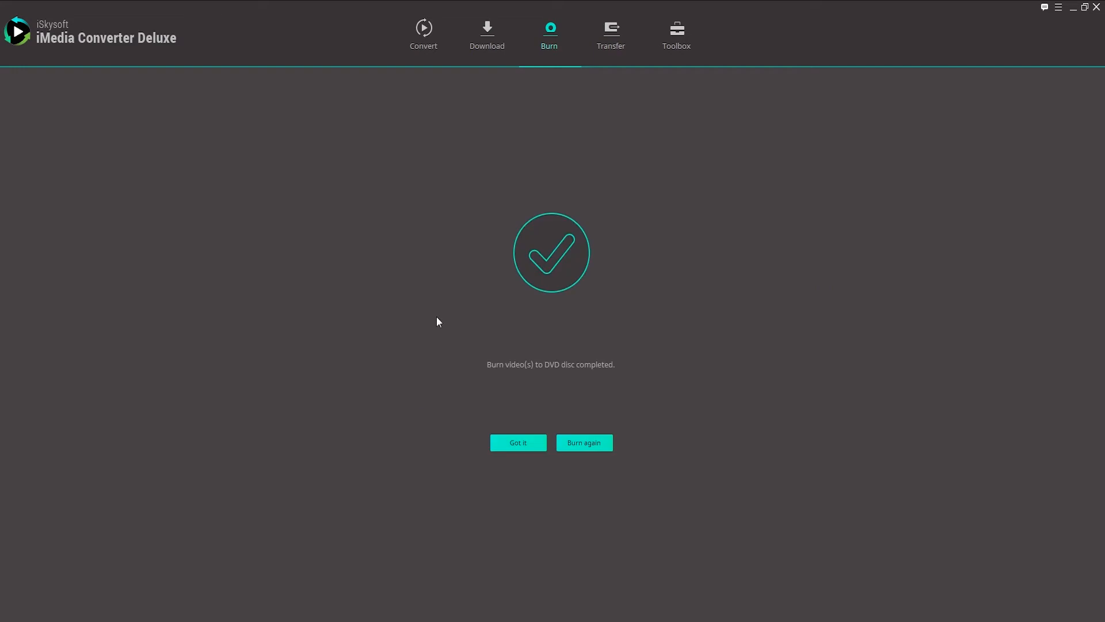
mouse_move(550, 375)
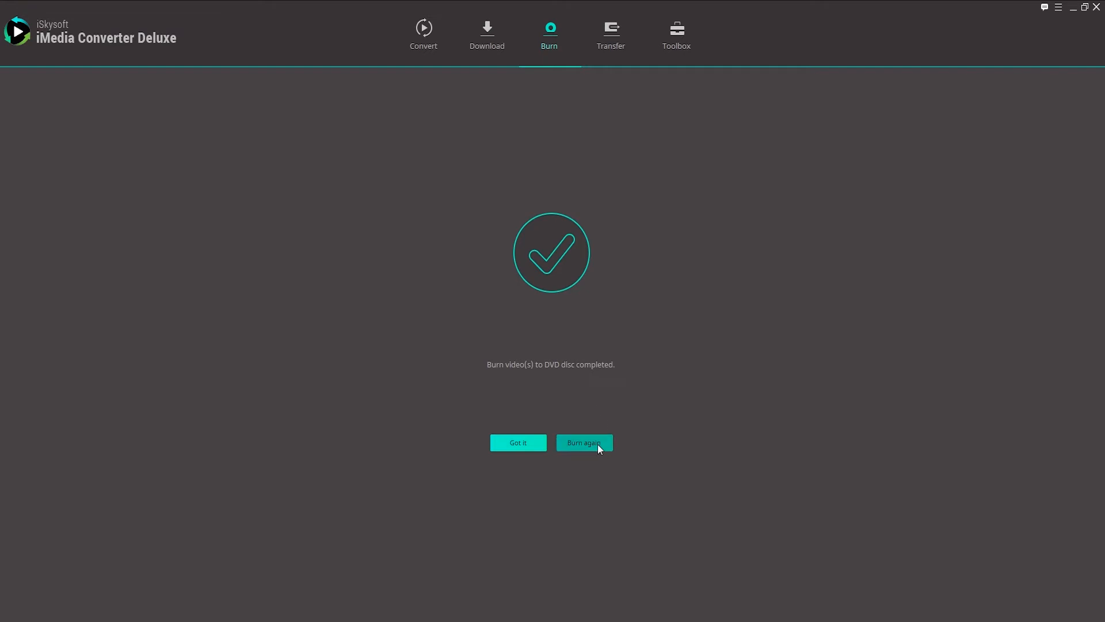
mouse_move(518, 442)
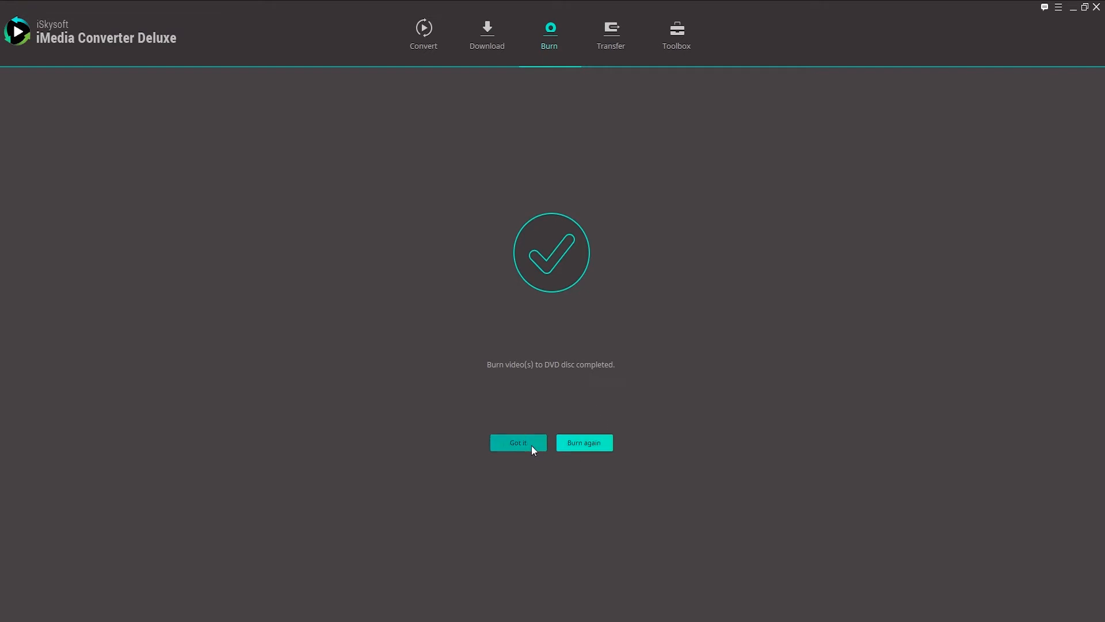
Dismiss the burn-complete notice and load the DVD's Main Movie, DJ Roller Promo_Title_01_01, for conversion.
left_click(517, 442)
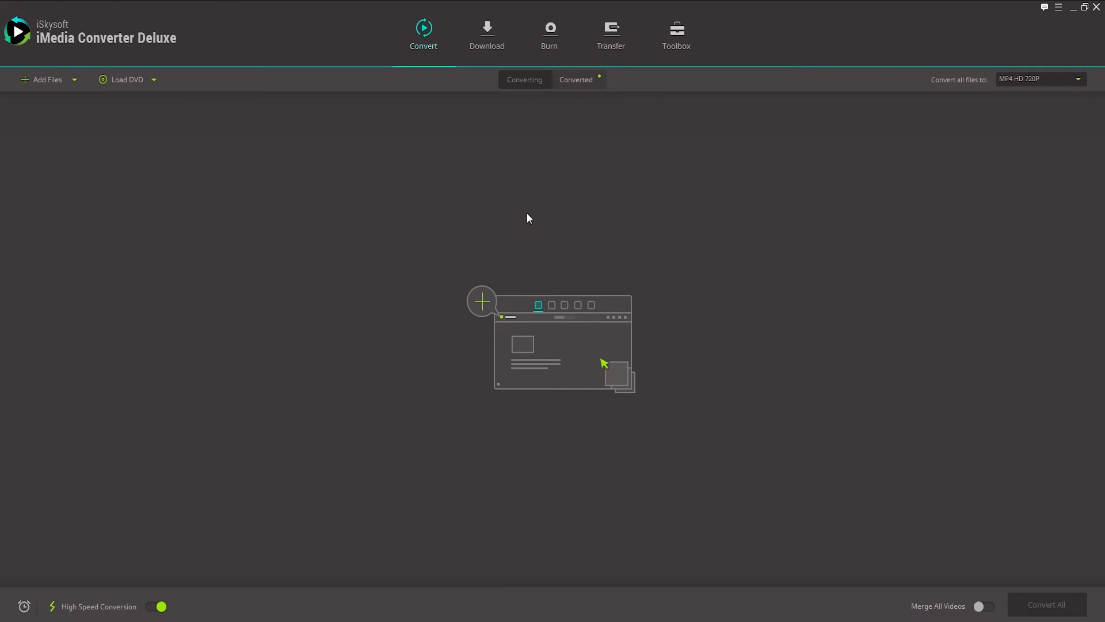
mouse_move(238, 71)
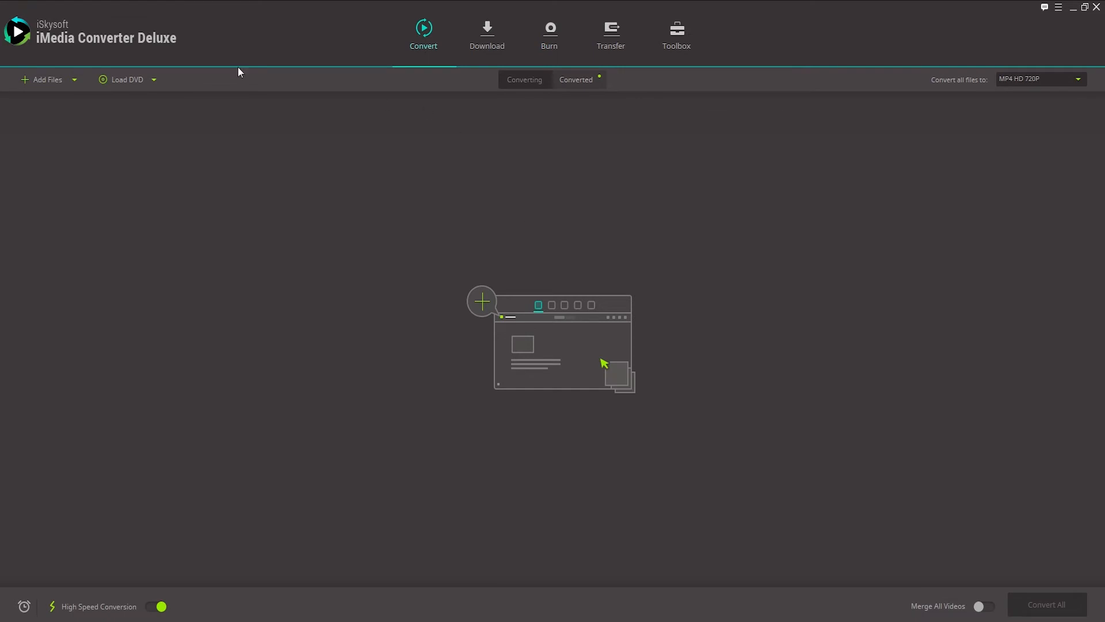
mouse_move(130, 99)
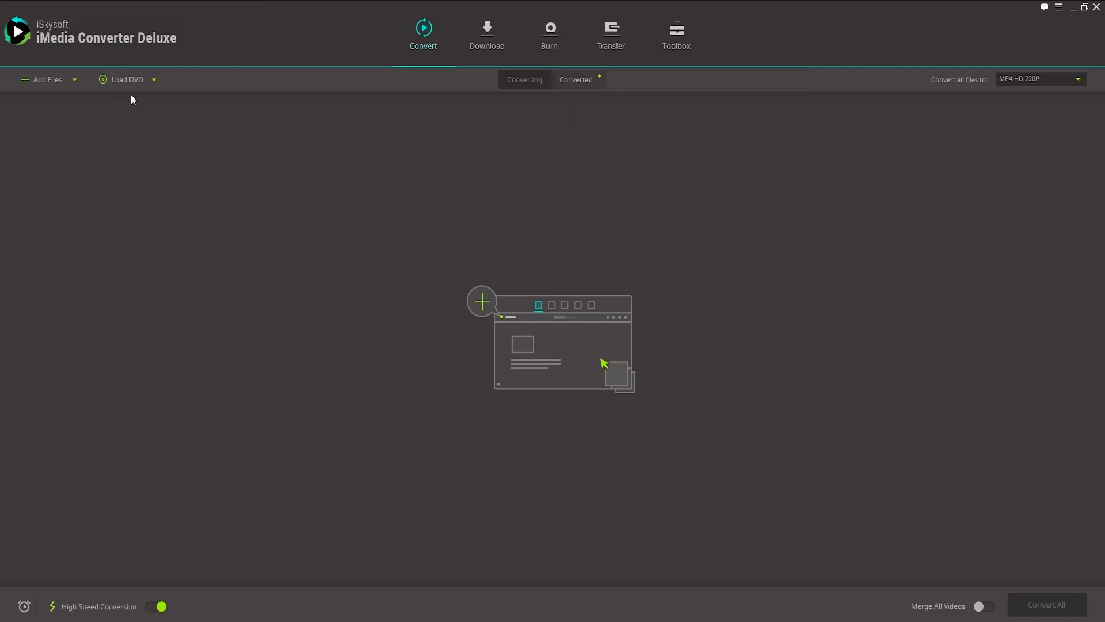
left_click(127, 79)
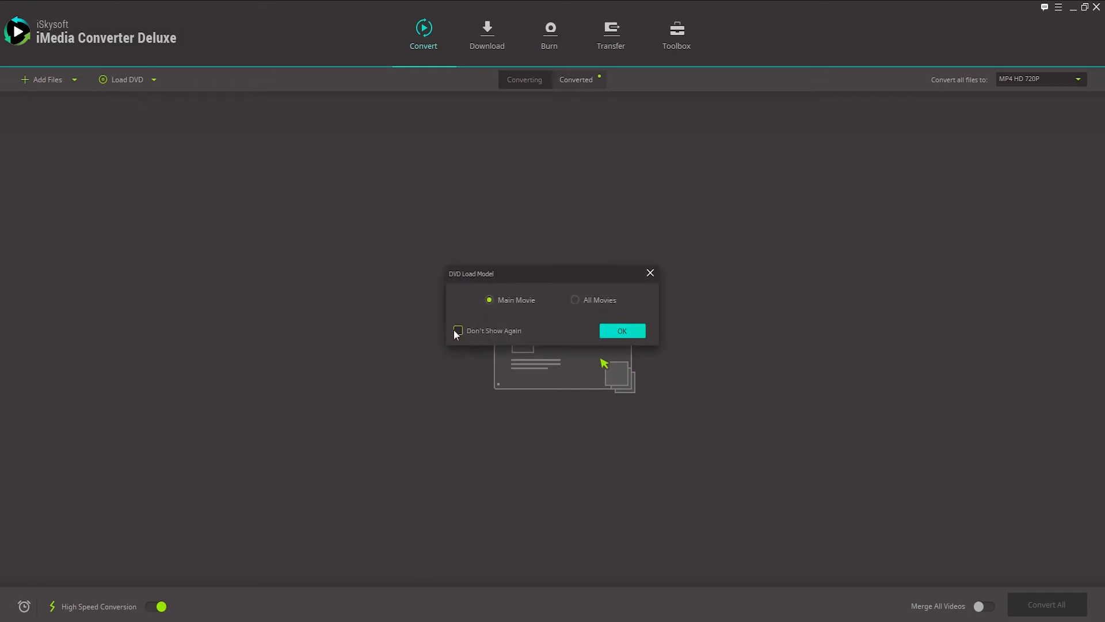
left_click(620, 330)
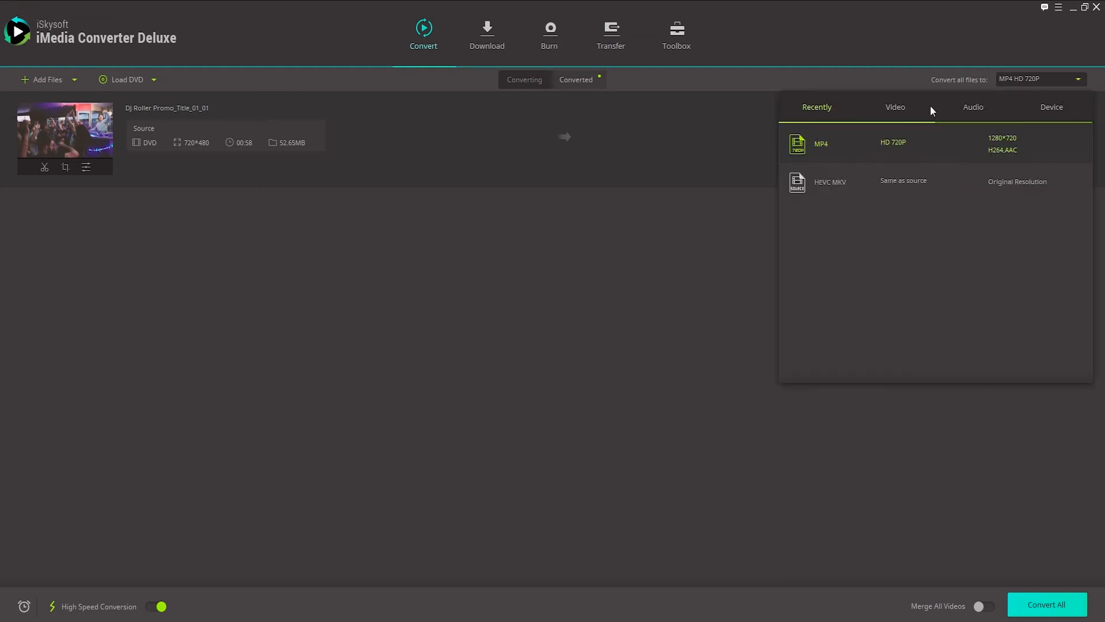
Retarget the DJ Roller title to Video > MOV SD 480P, name it MOV DJ DVD, and convert it.
left_click(894, 106)
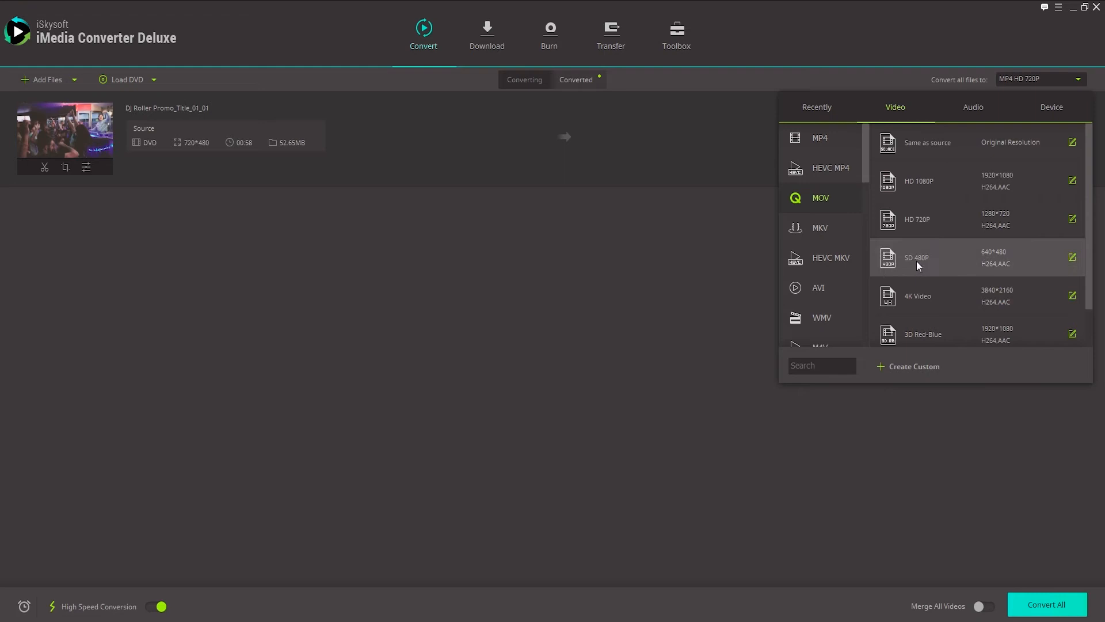
left_click(916, 257)
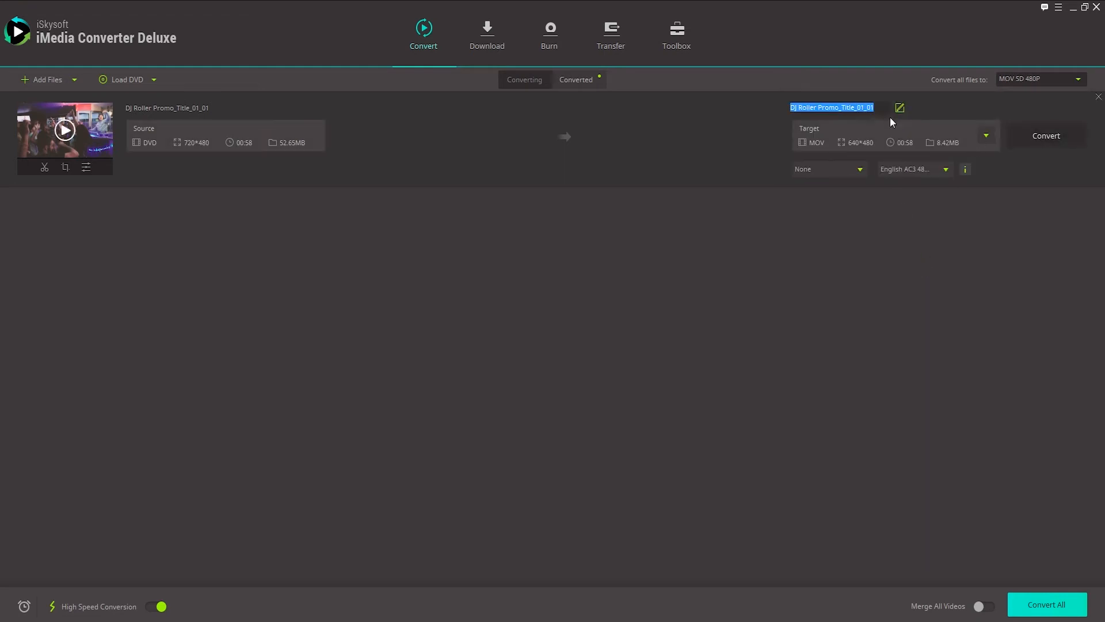
type("MOV DJ DVD.mov")
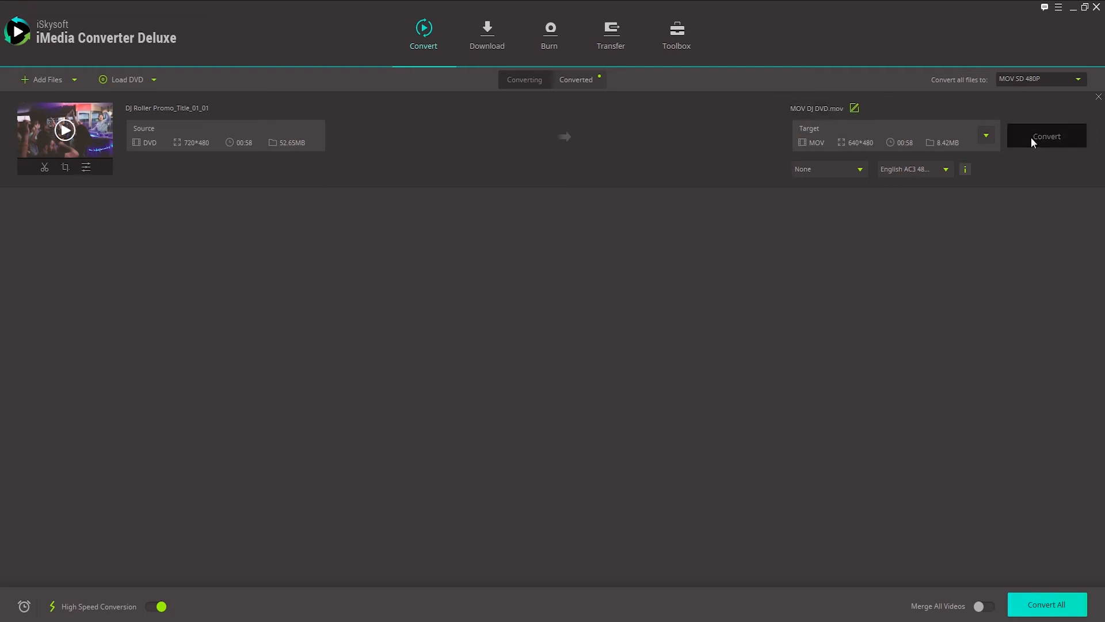
left_click(1047, 136)
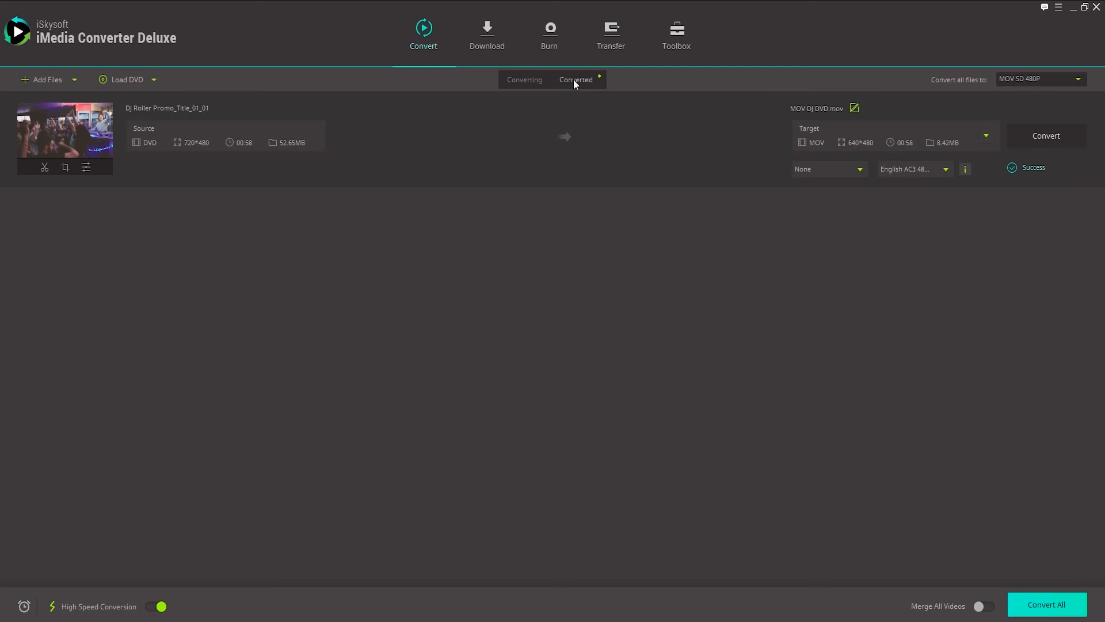
Show the Converted list and reveal MOV DJ DVD.mov in its output folder in Explorer.
left_click(578, 80)
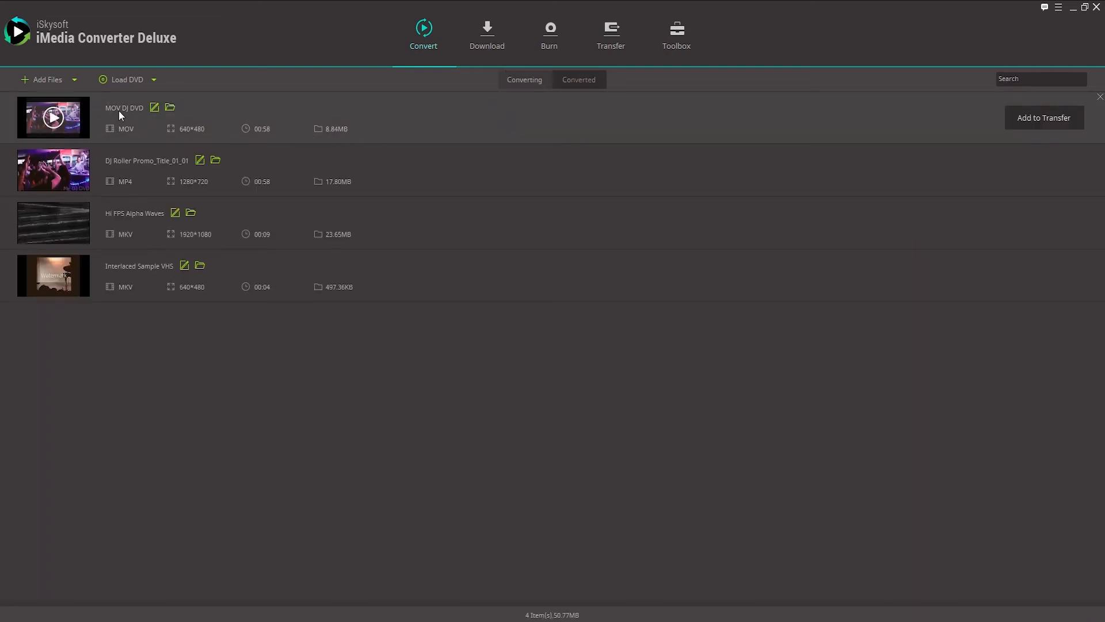
mouse_move(169, 109)
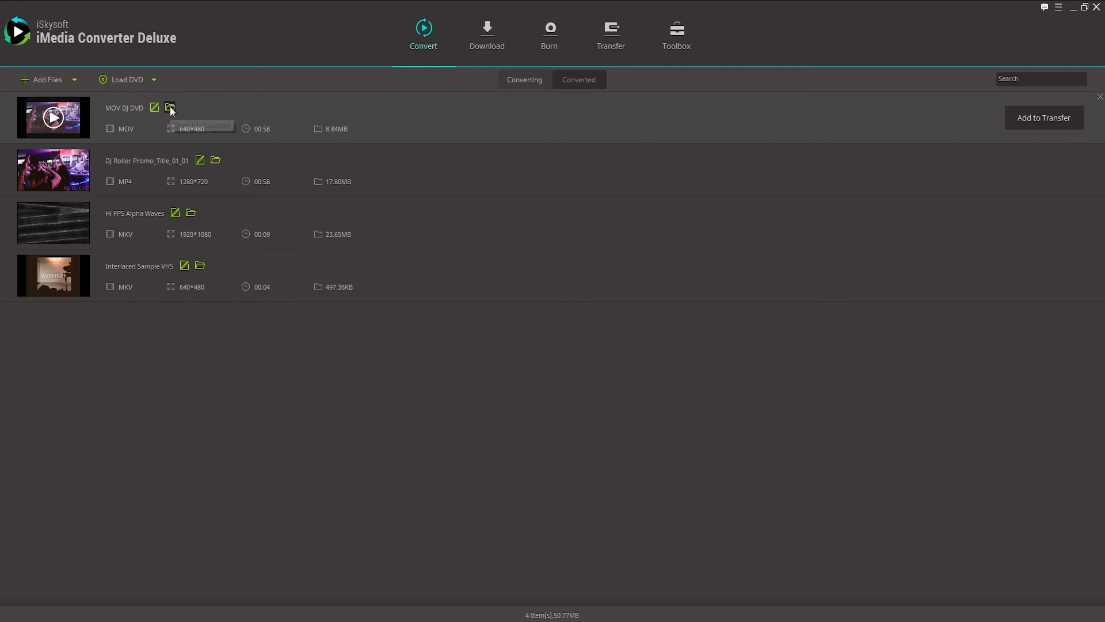
mouse_move(169, 109)
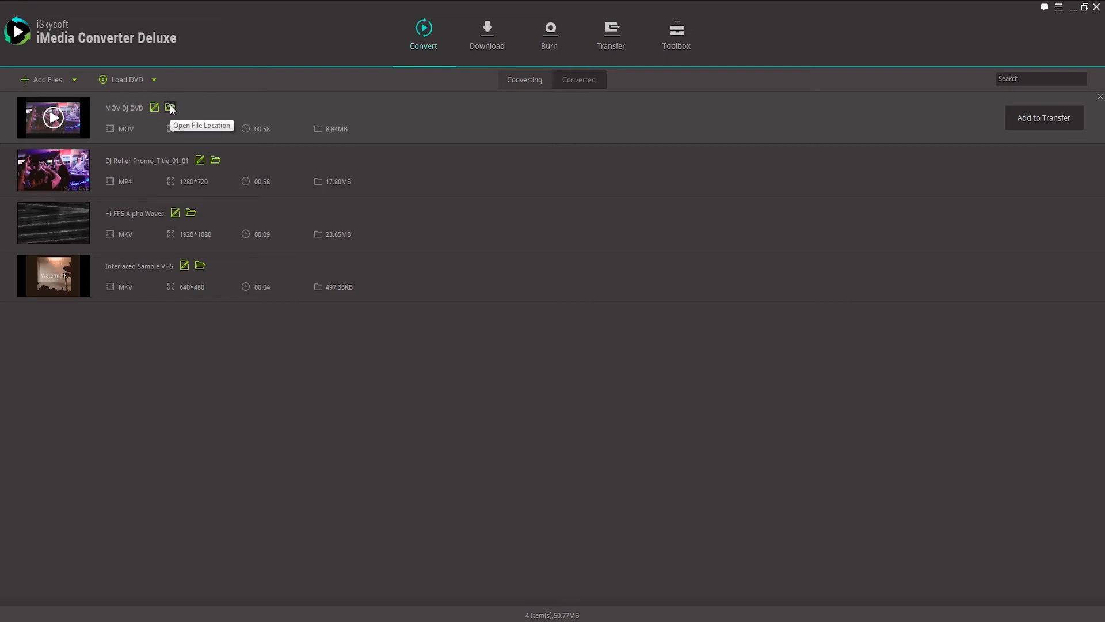
left_click(171, 108)
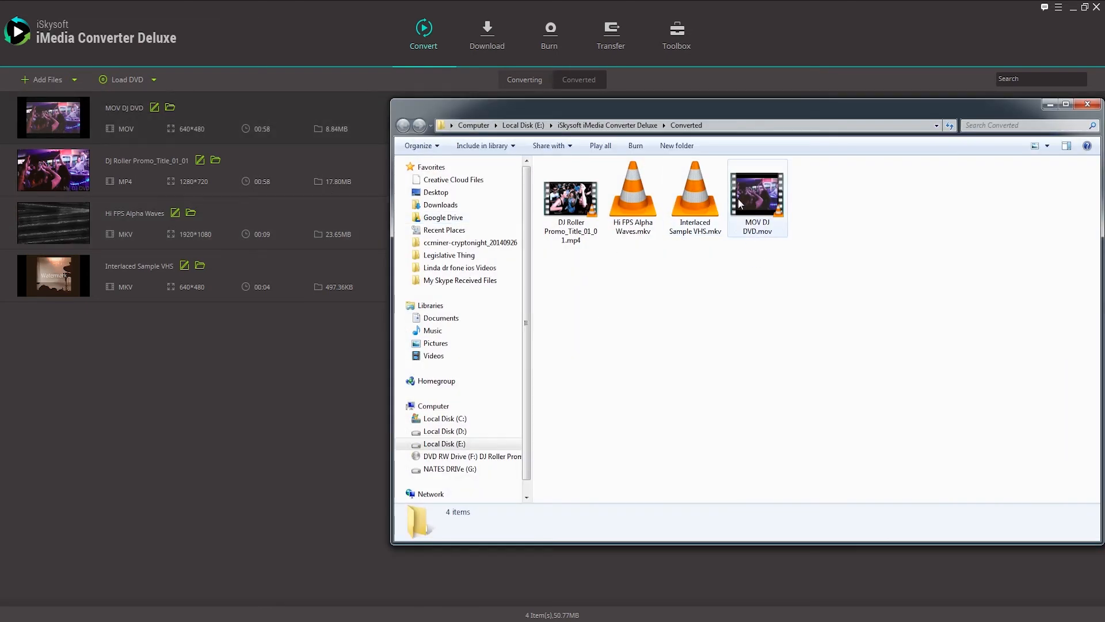
Play MOV DJ DVD.mov from the Explorer folder in VLC.
double_click(758, 193)
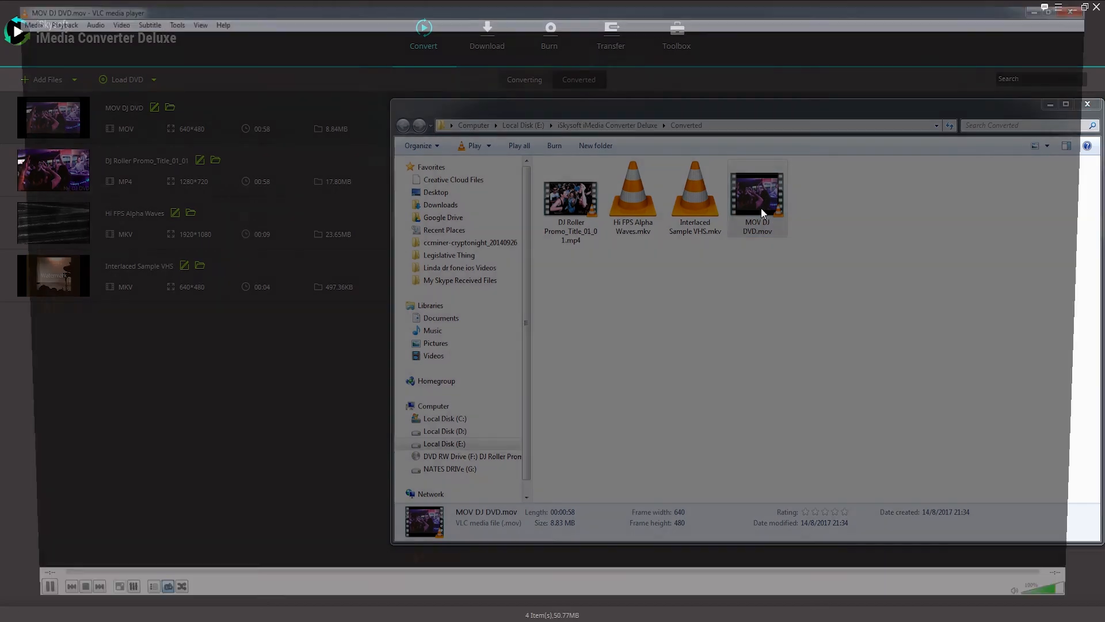
double_click(756, 196)
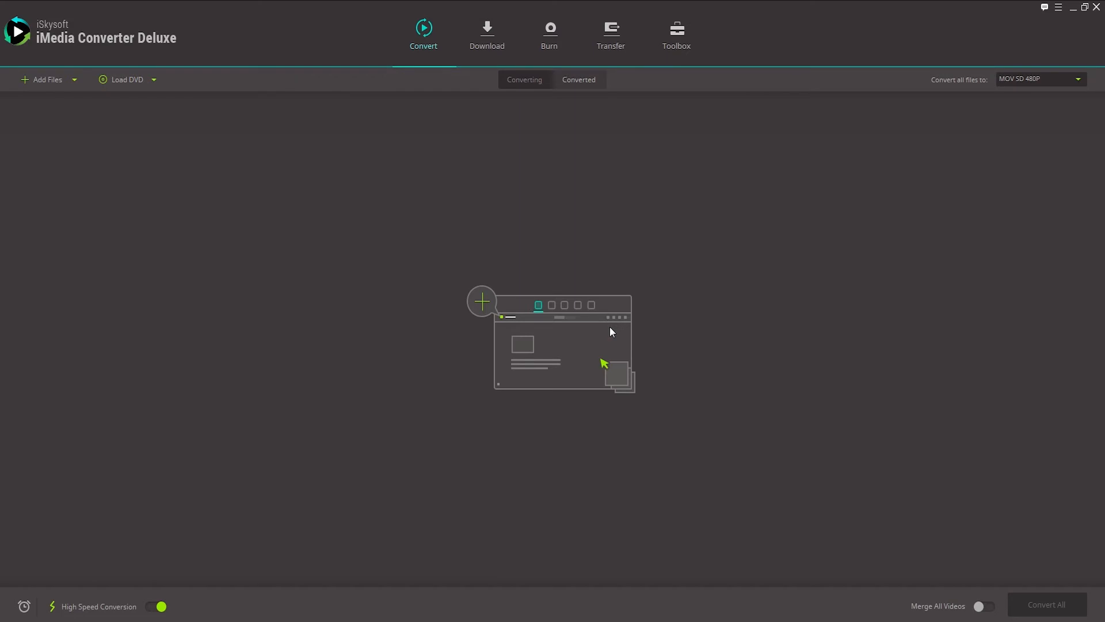
Load the title from the F:\DJ Roller Promo disc entry into the conversion list.
left_click(153, 80)
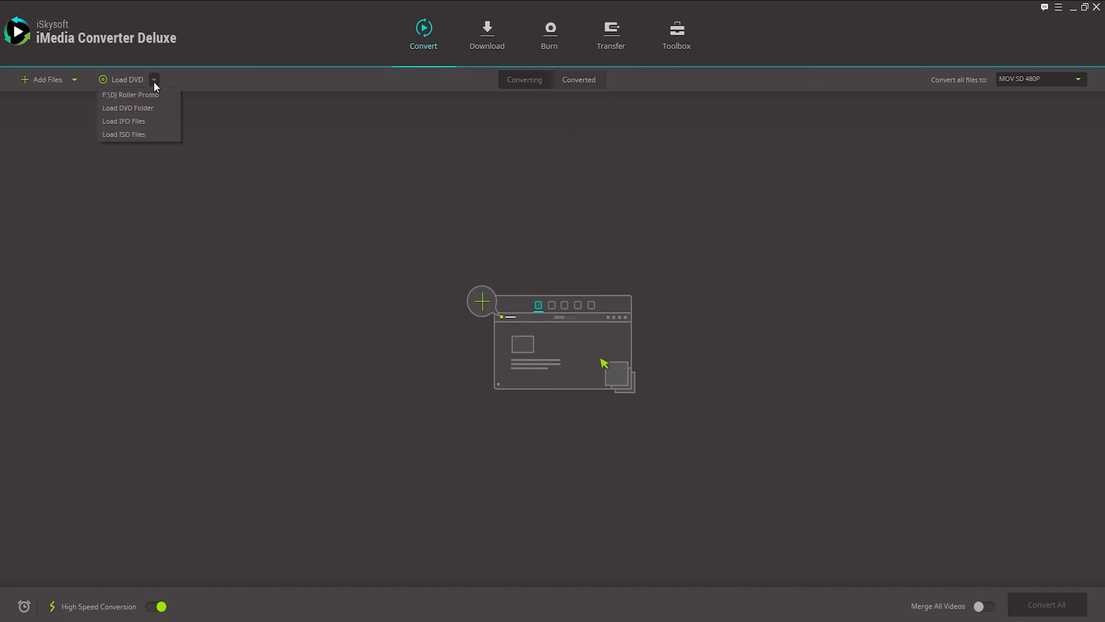
left_click(130, 94)
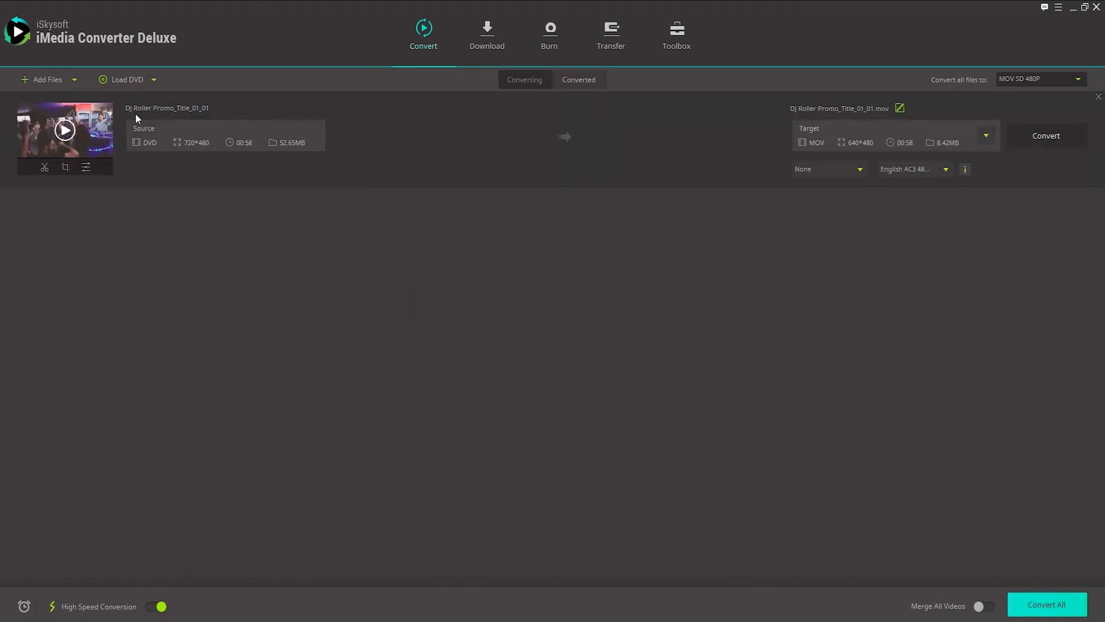
mouse_move(65, 167)
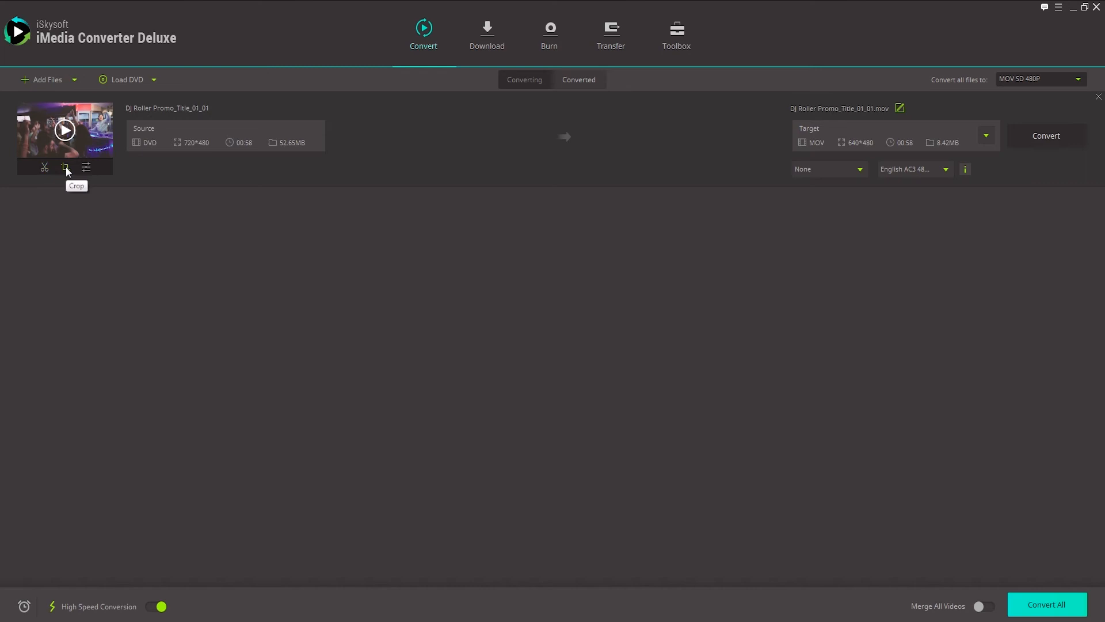
In the trim editor, split the DJ Roller title shortly after the start and delete the opening segment.
left_click(43, 167)
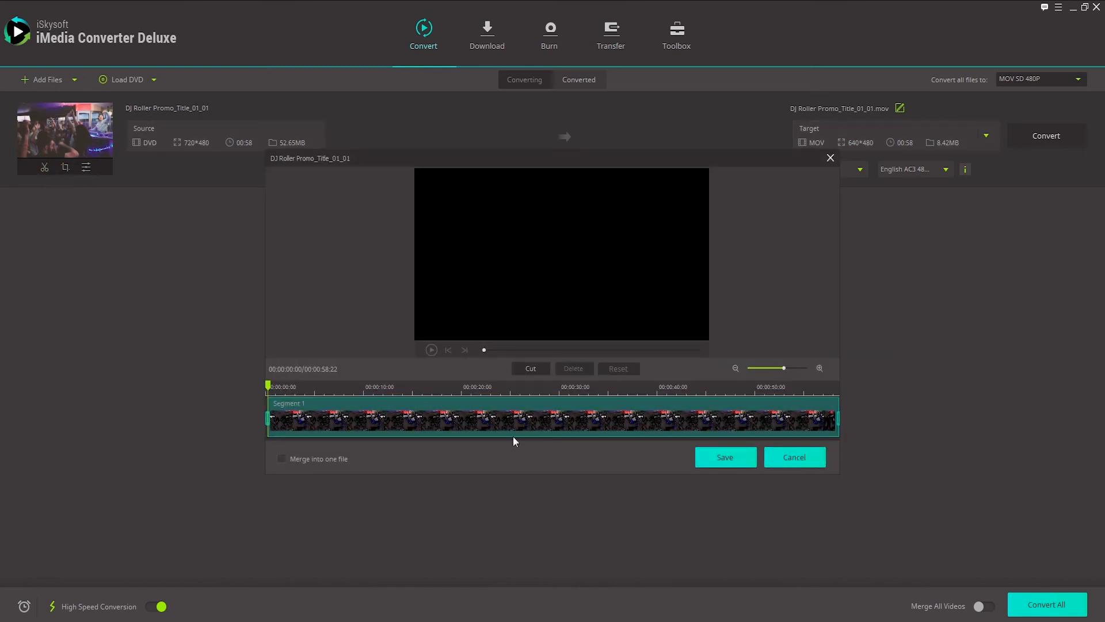
left_click(431, 350)
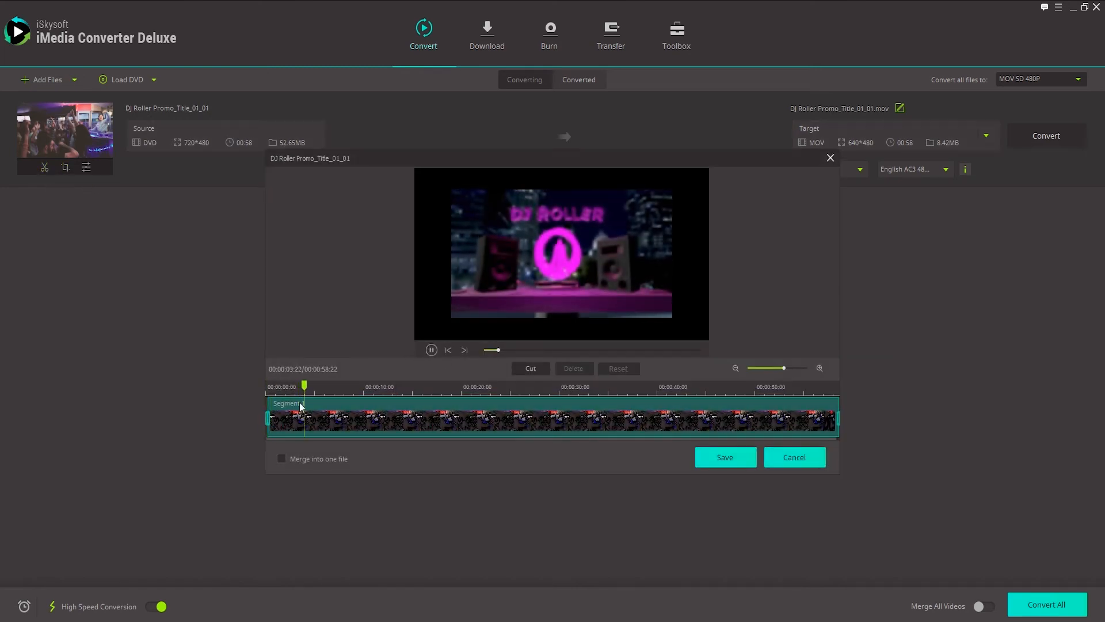
left_click(431, 350)
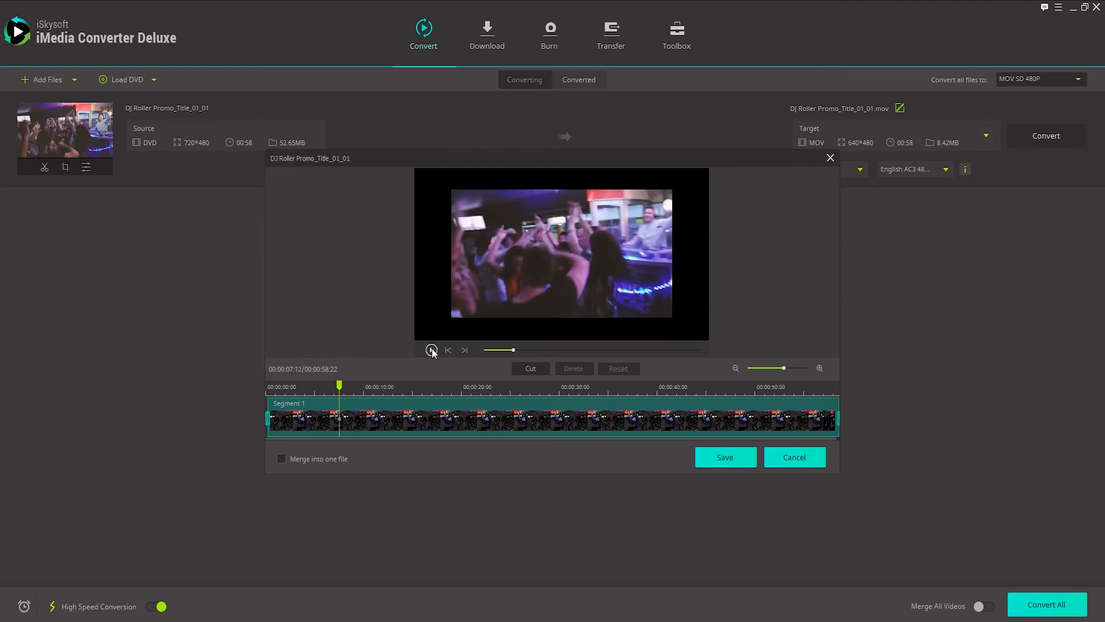
left_click(431, 350)
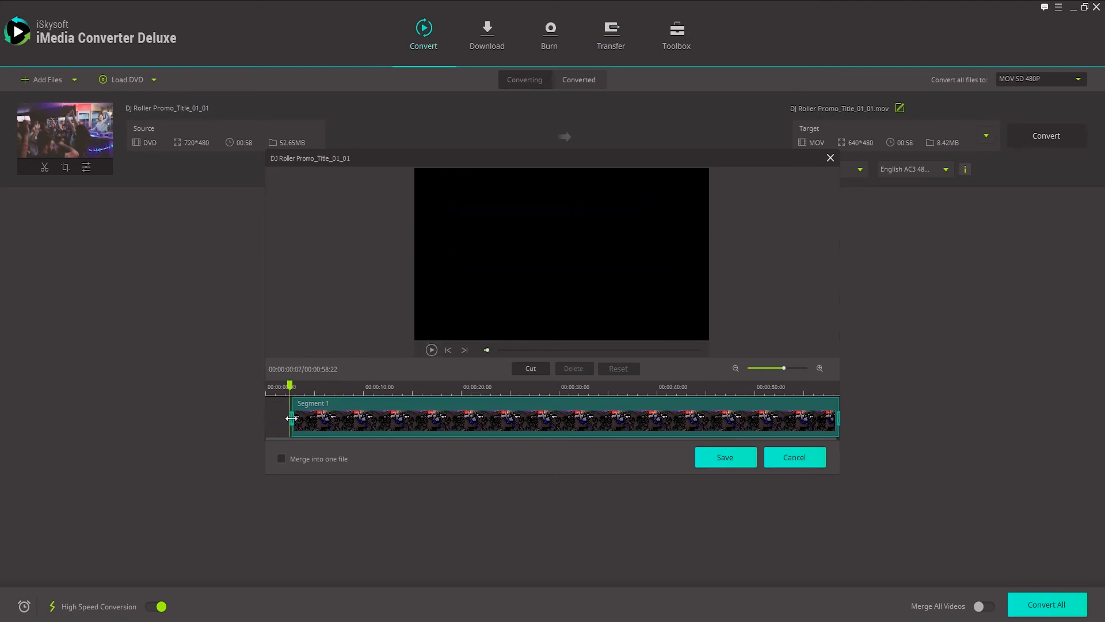
left_click(530, 369)
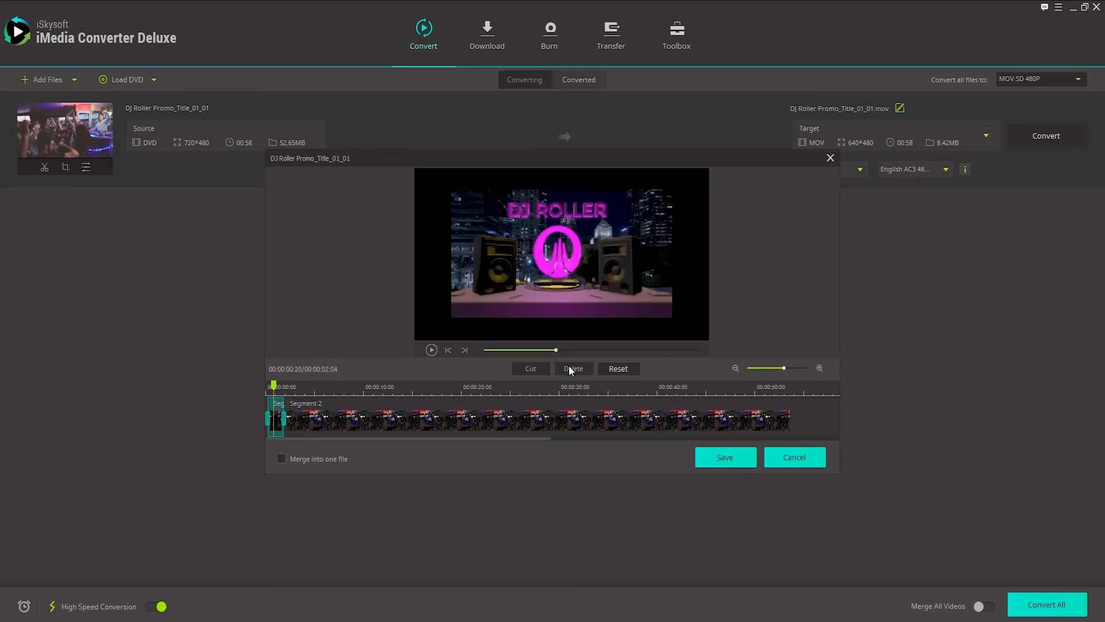
left_click(573, 368)
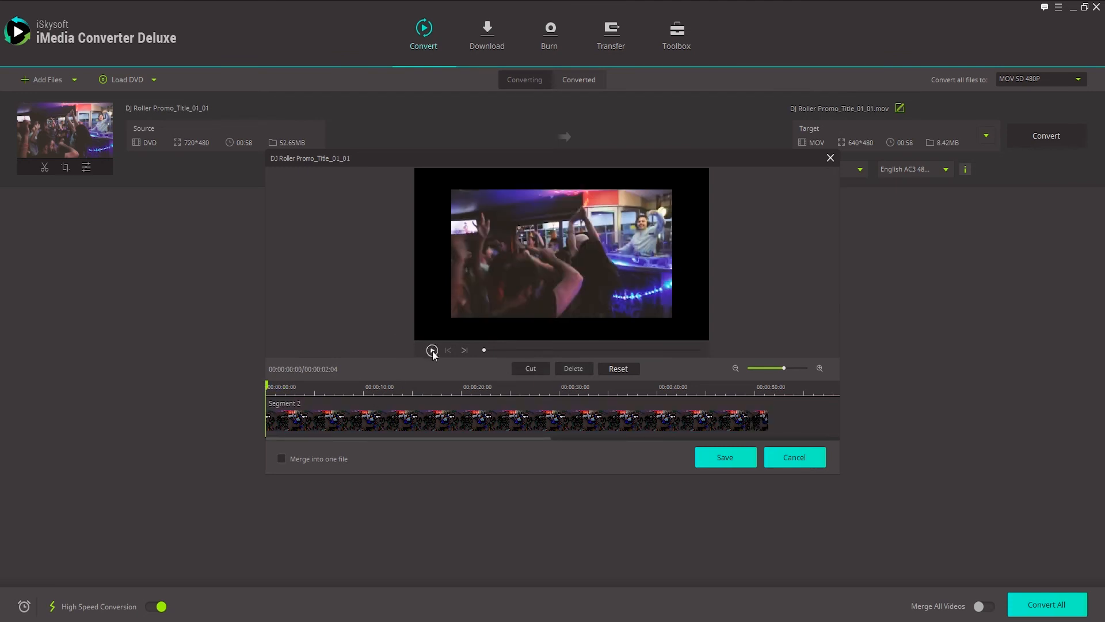
Preview the remaining 36-second segment and save the trim.
left_click(432, 350)
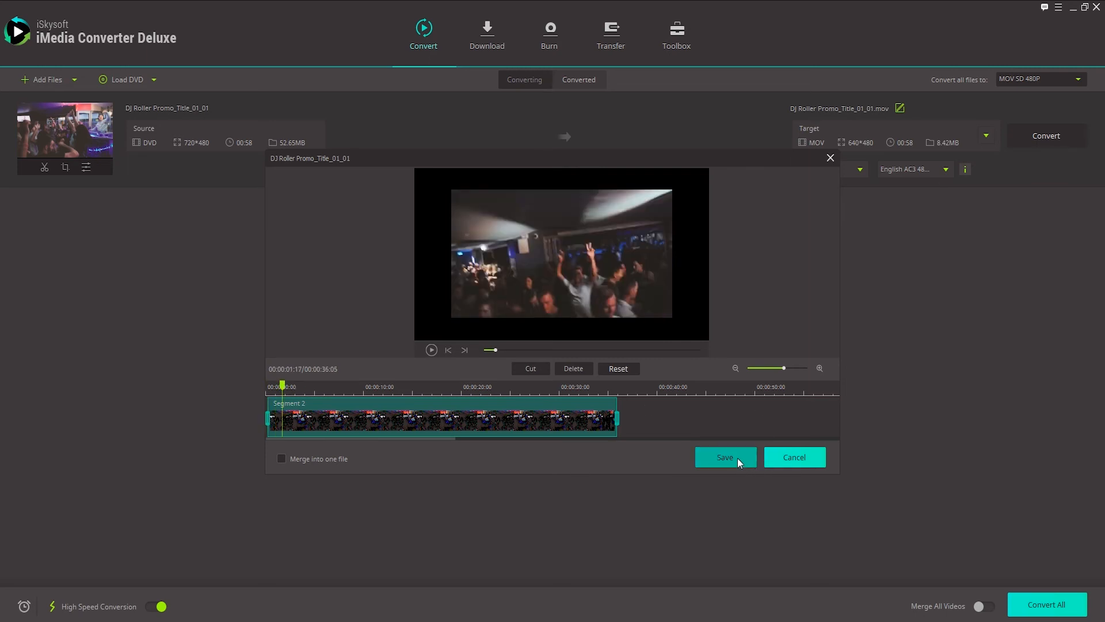
left_click(725, 457)
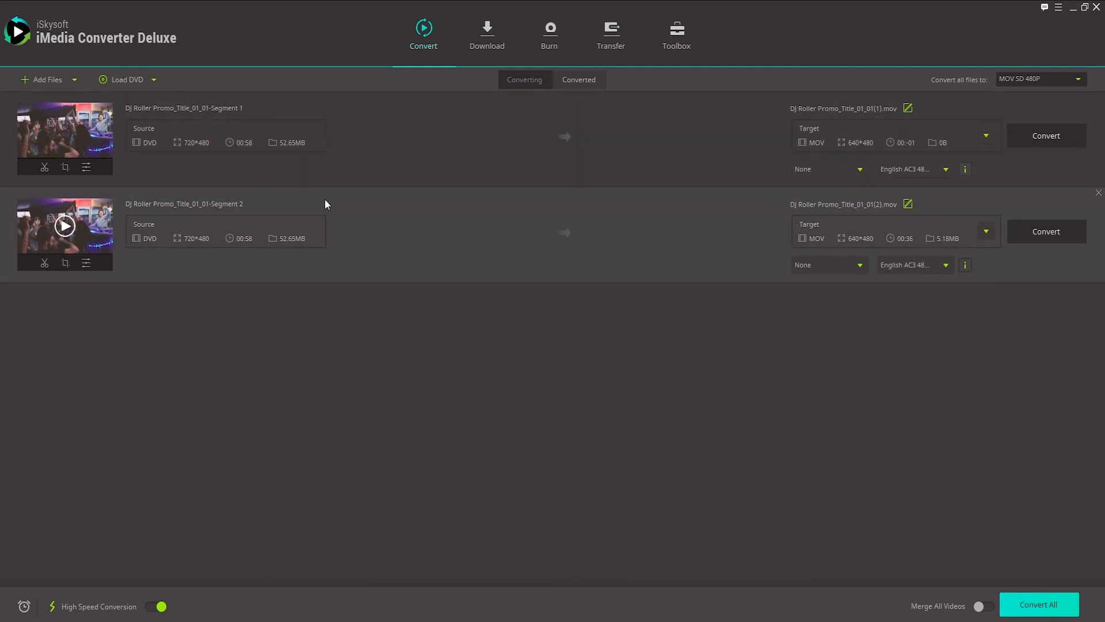
mouse_move(53, 230)
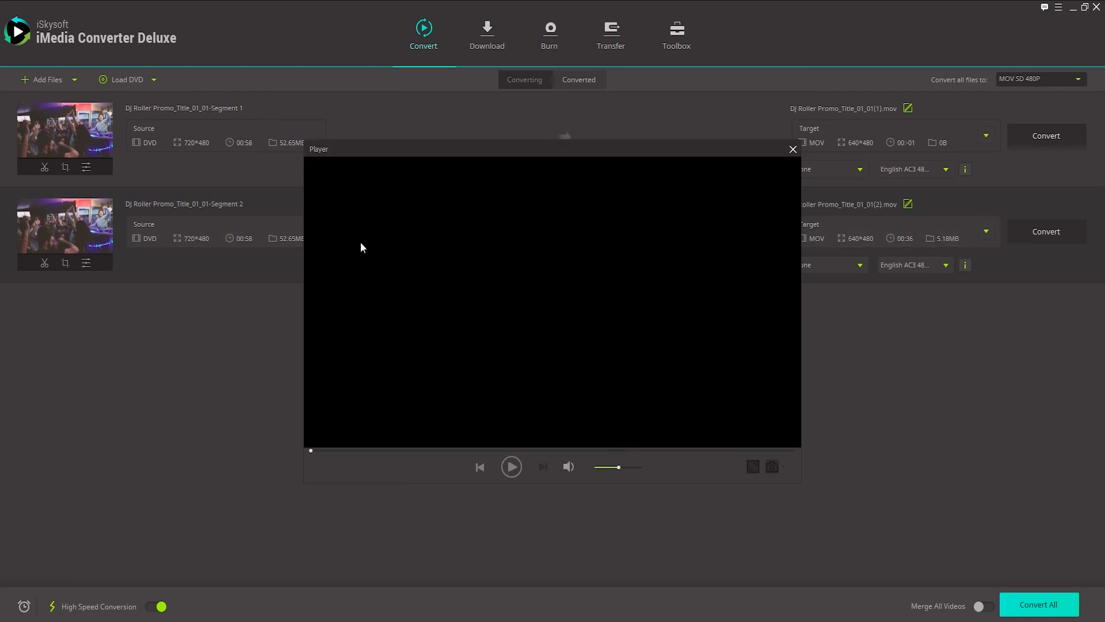
Preview the Segment 2 clip, then delete the empty Segment 1 row so only the 36-second clip remains.
left_click(512, 466)
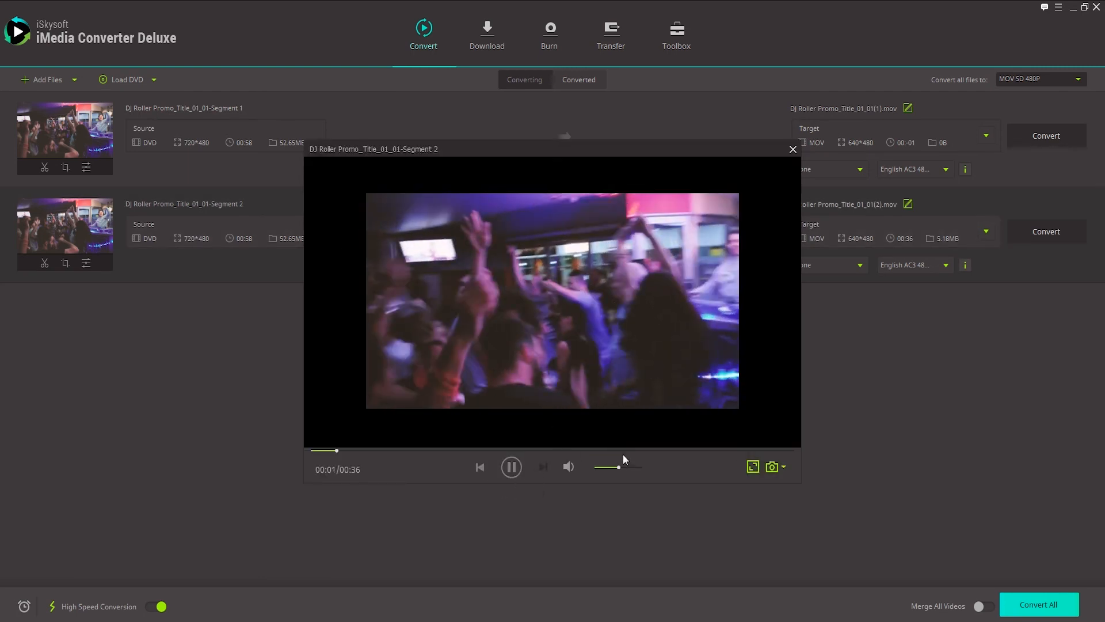
left_click(792, 148)
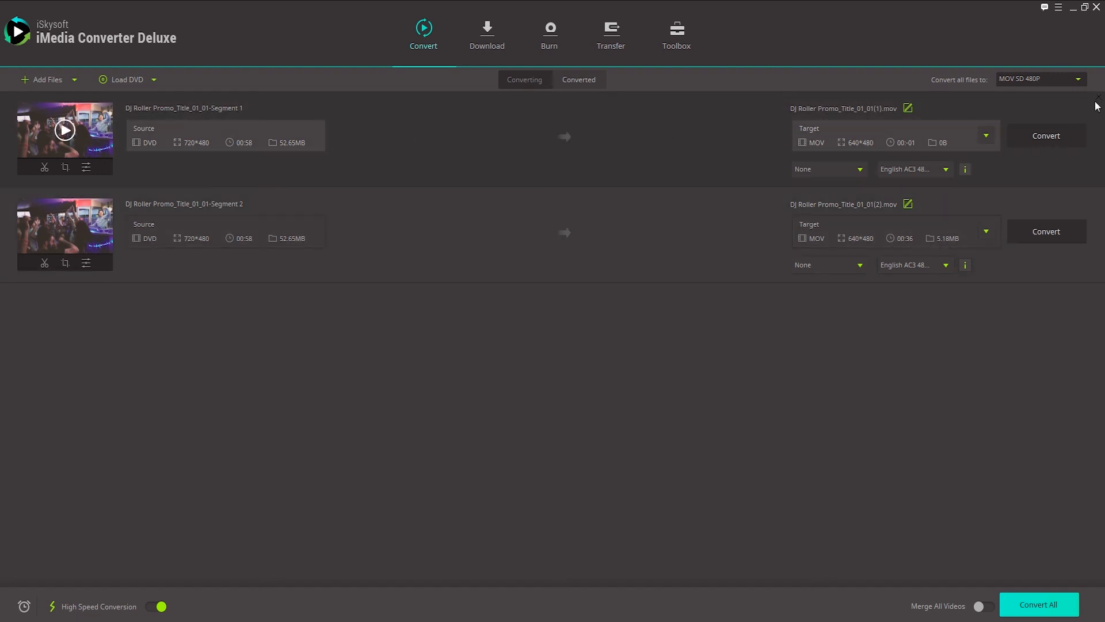
left_click(1097, 96)
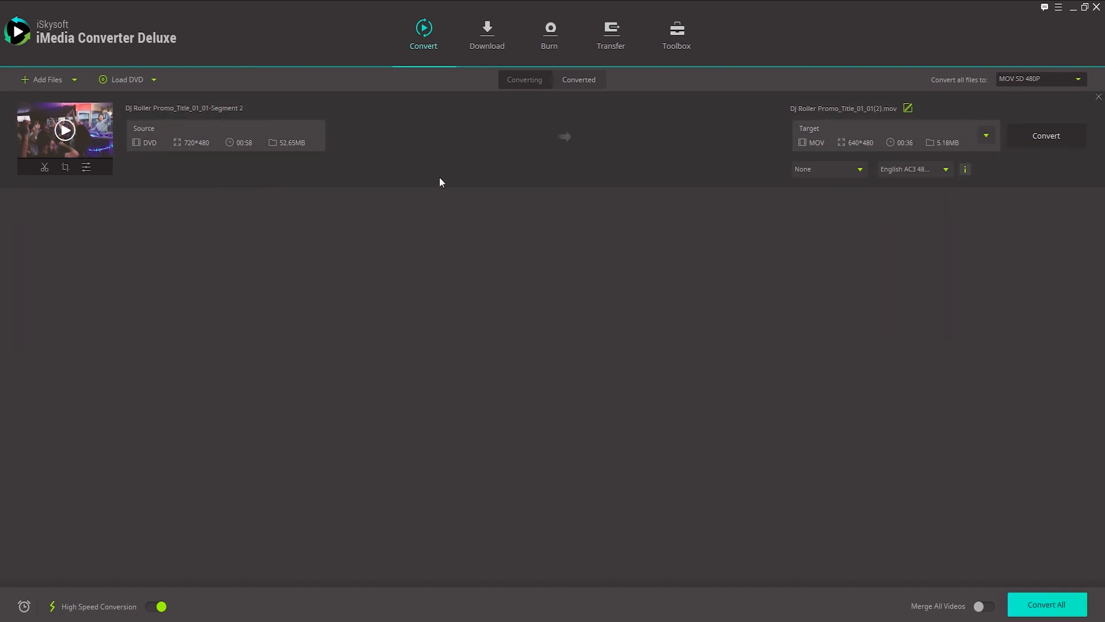
mouse_move(85, 167)
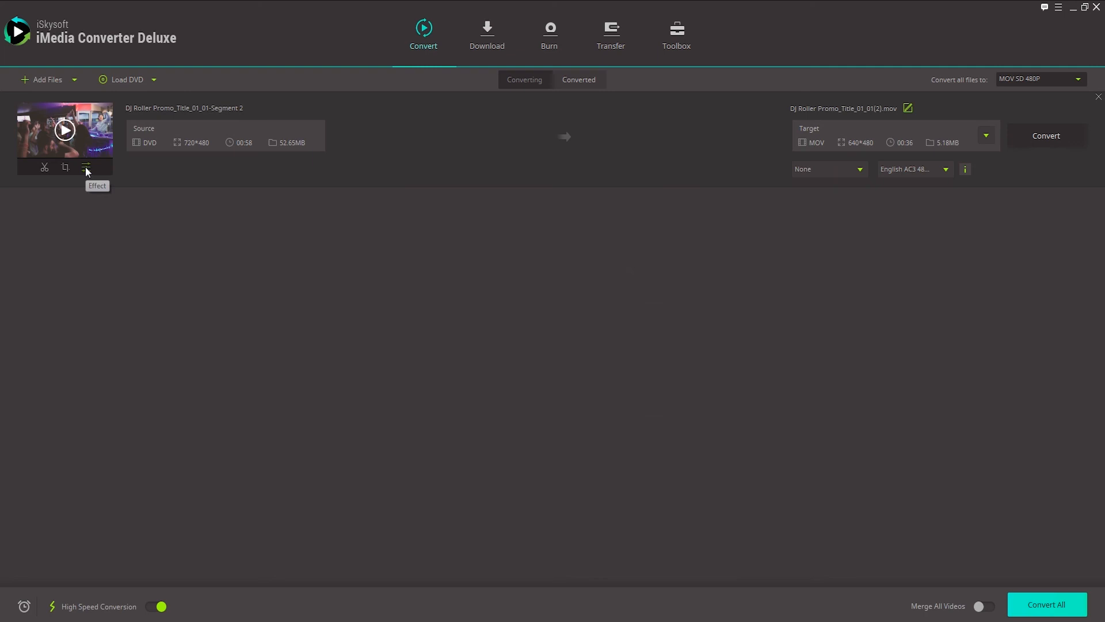
Apply black-and-white (Saturation -100) with Auto Enhance and Brightness 25 to the clip in the Effect editor.
left_click(85, 167)
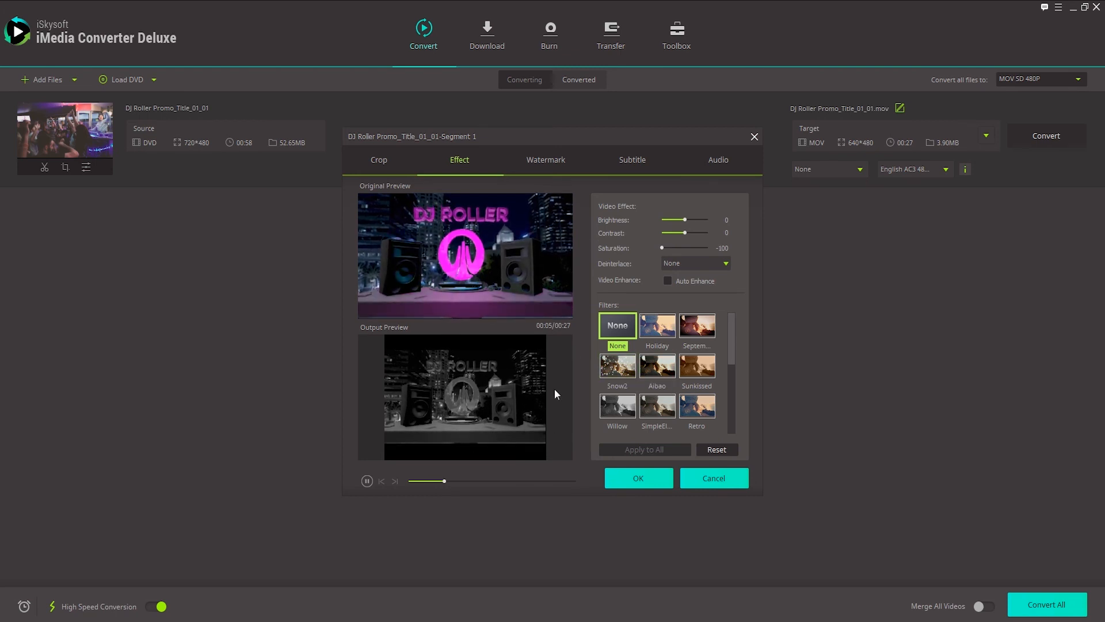
left_click(668, 281)
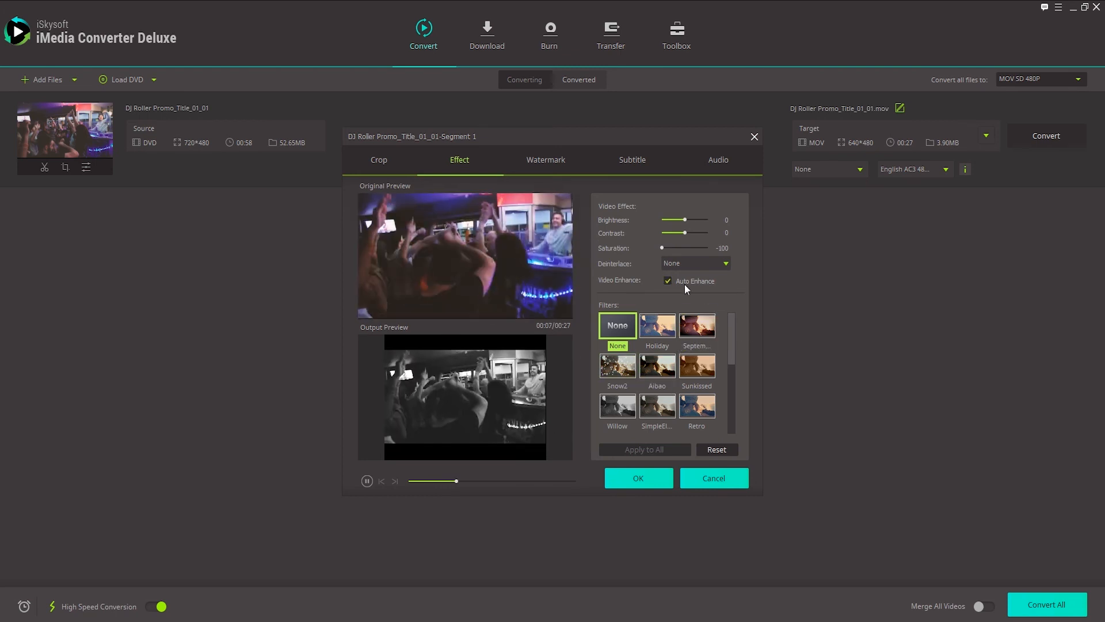
mouse_move(626, 237)
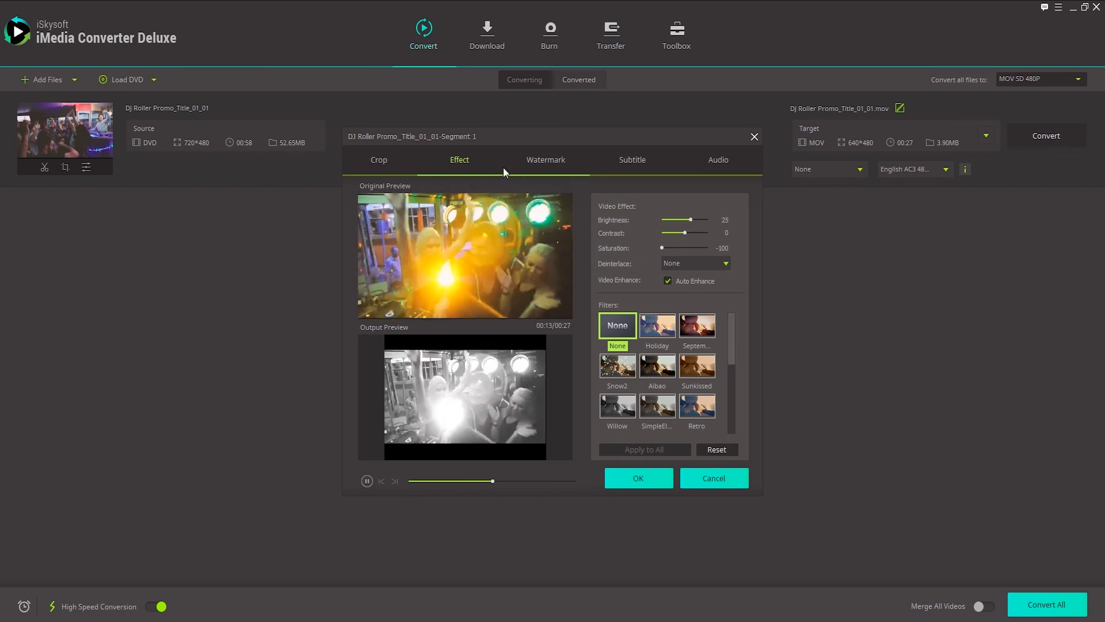
left_click(379, 159)
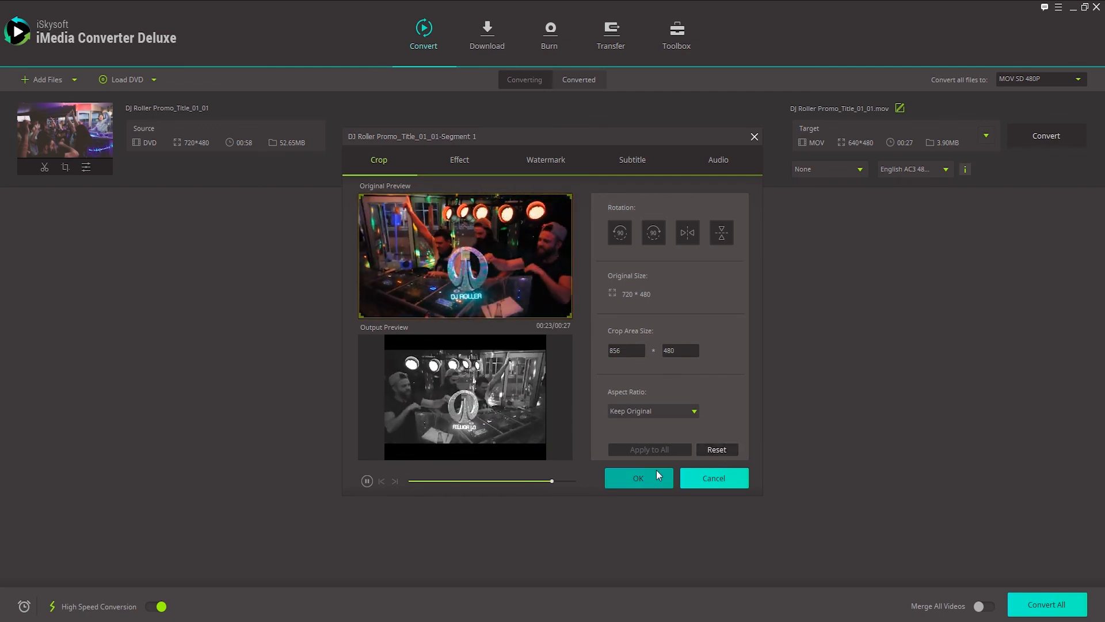
left_click(637, 478)
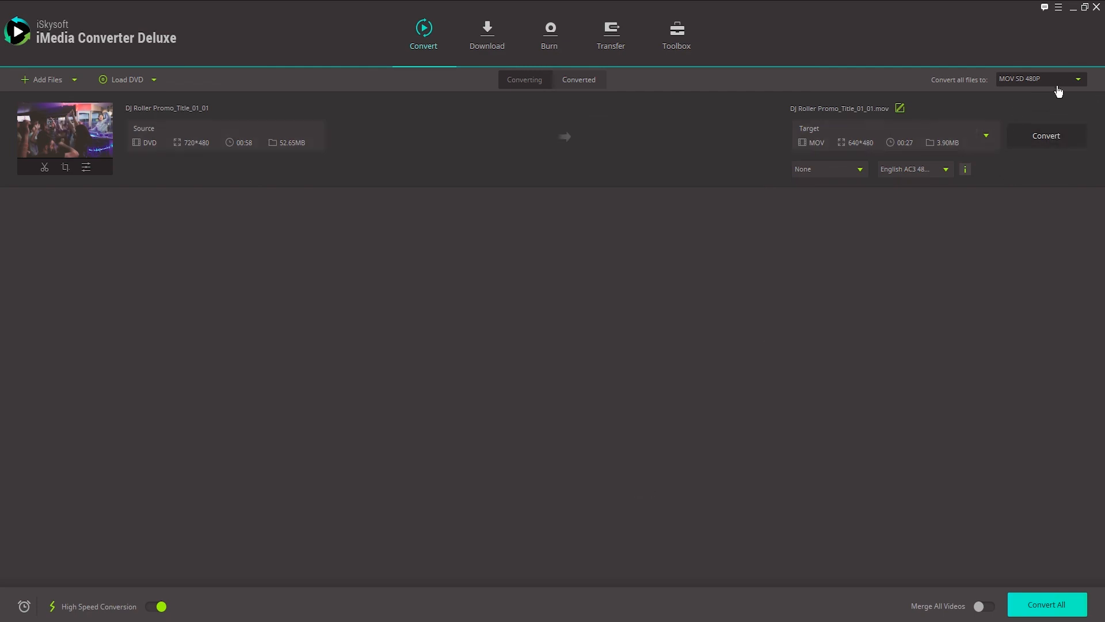
Set the output to Video > WMV SD 480P and convert the black-and-white clip.
left_click(1076, 79)
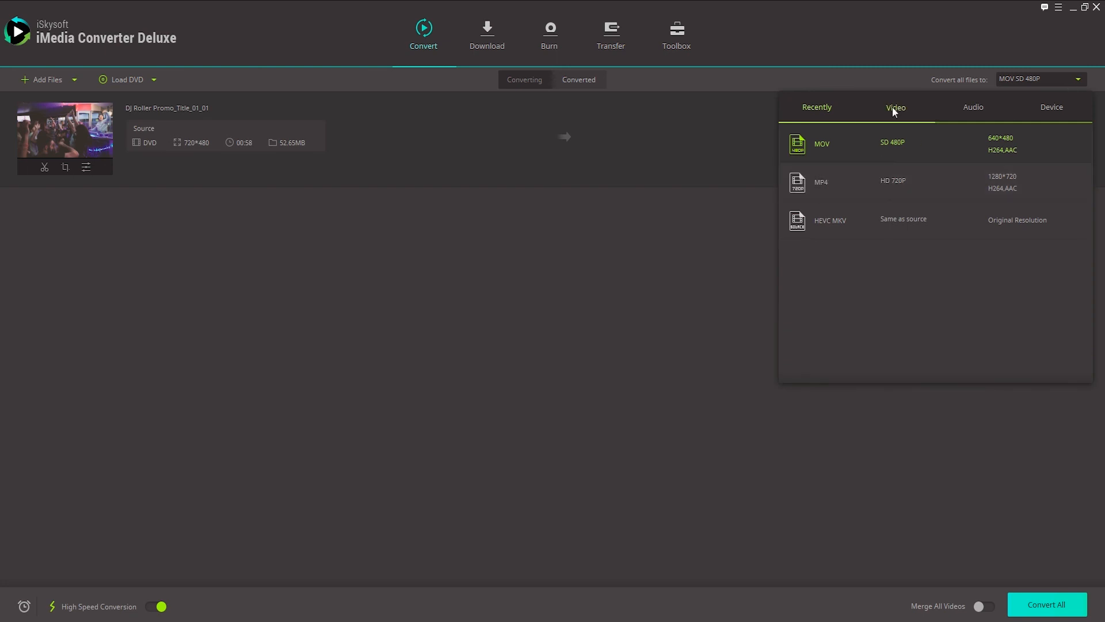
left_click(895, 106)
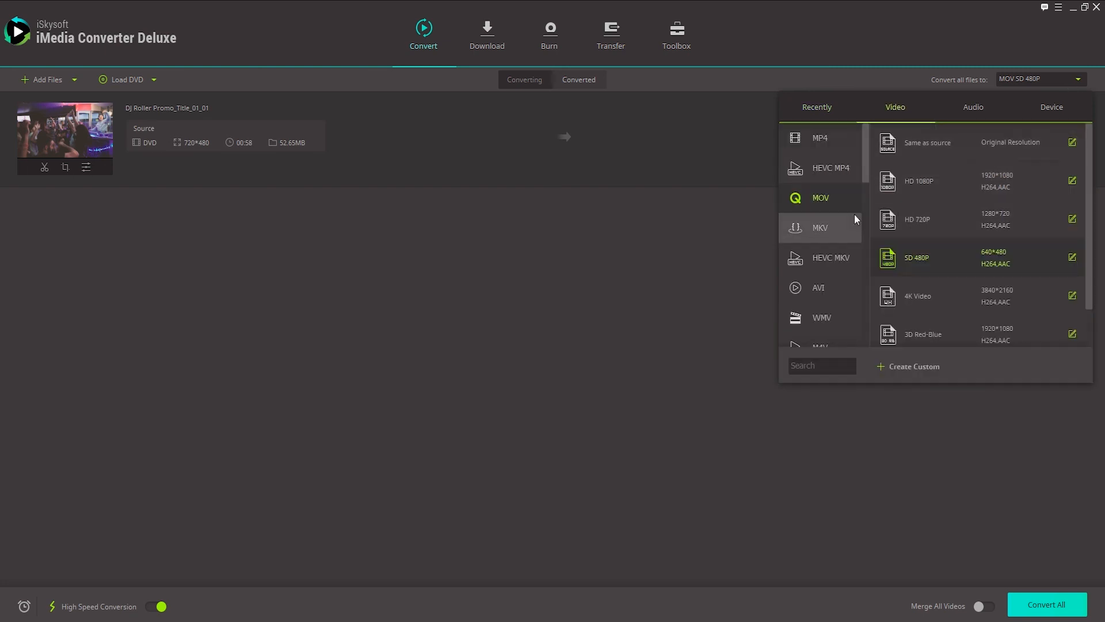
left_click(820, 318)
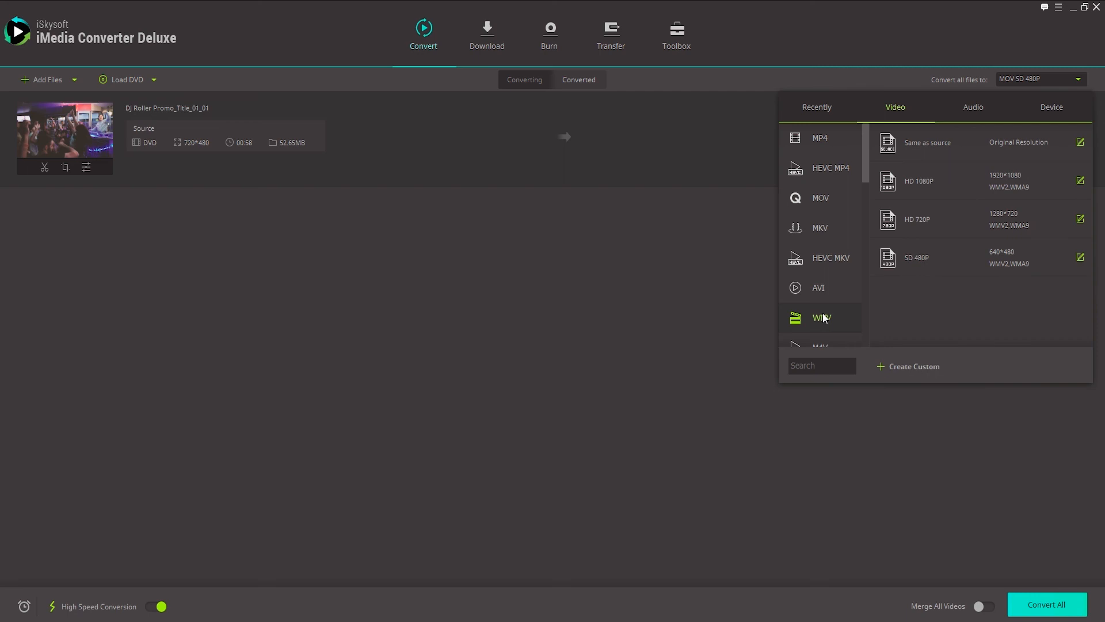
left_click(916, 257)
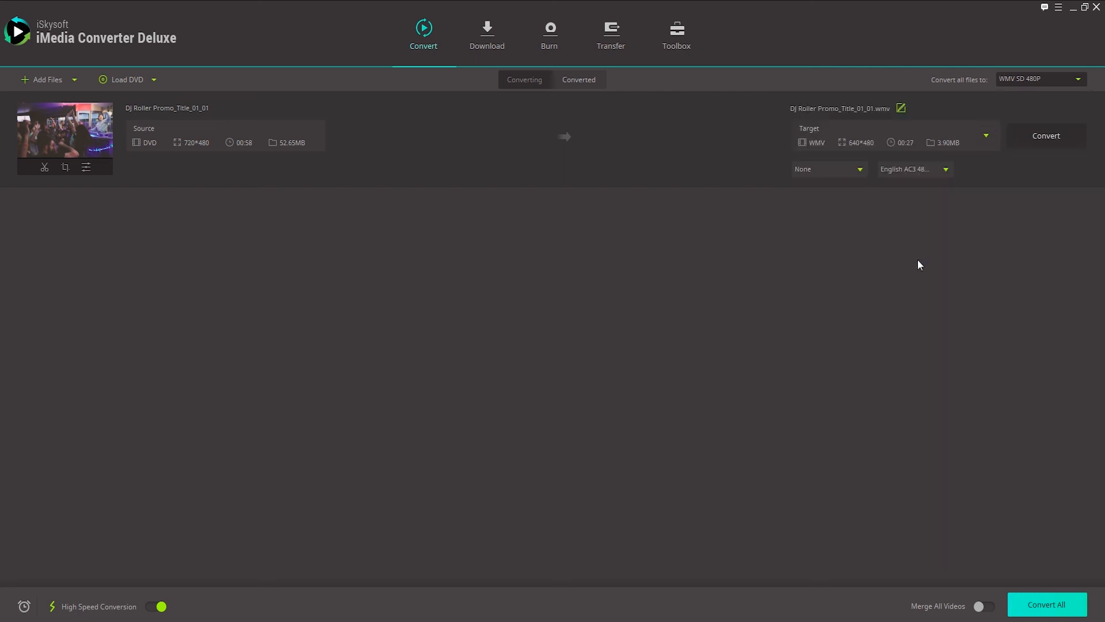
left_click(1046, 136)
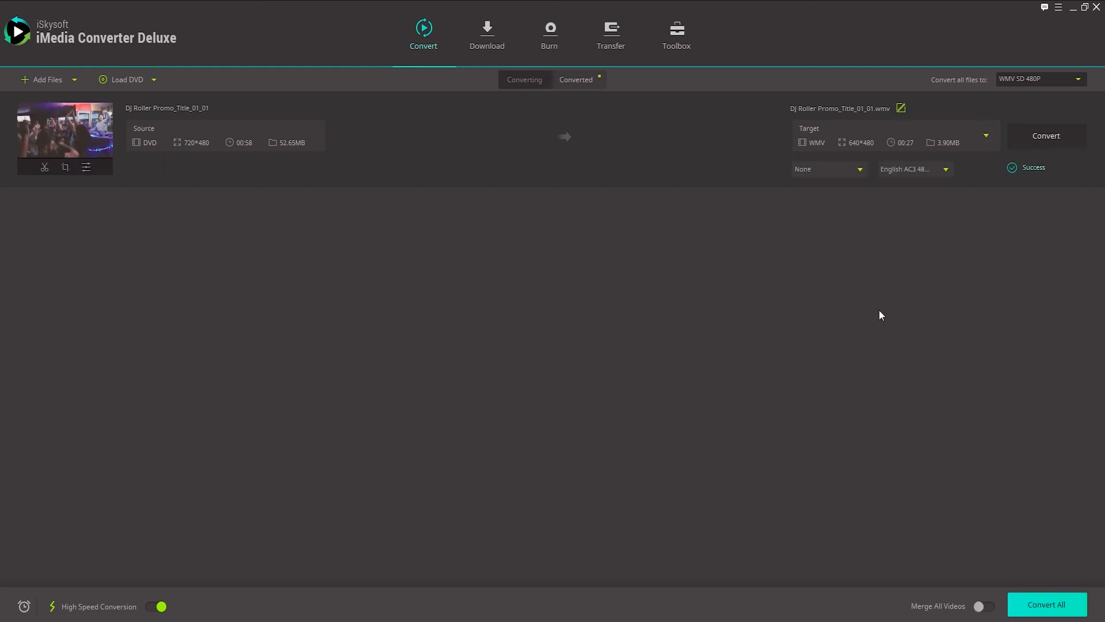
mouse_move(510, 90)
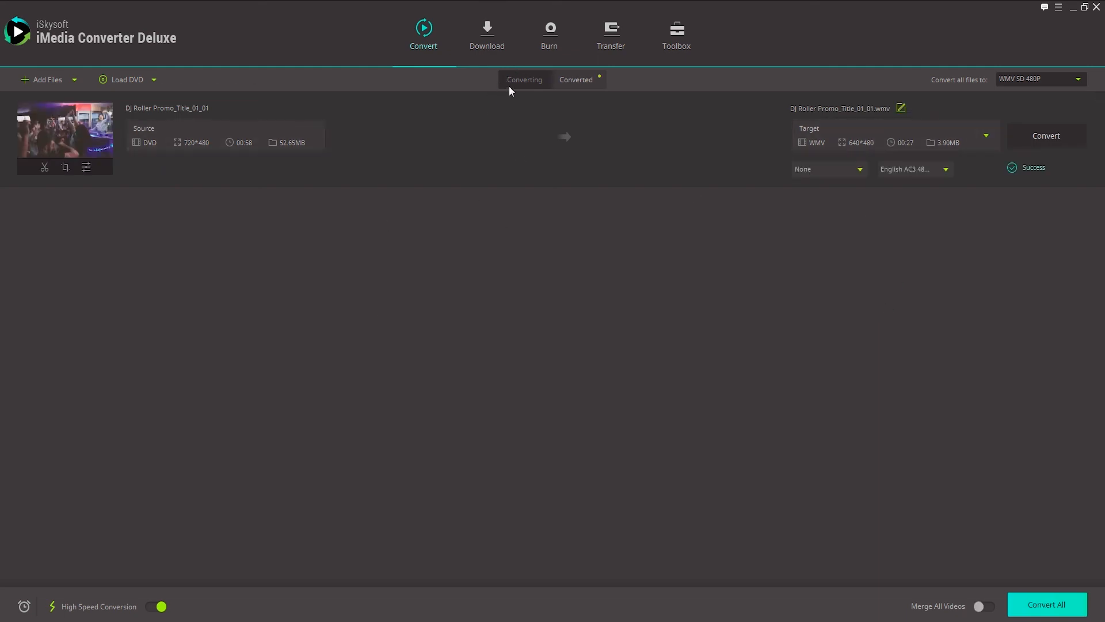